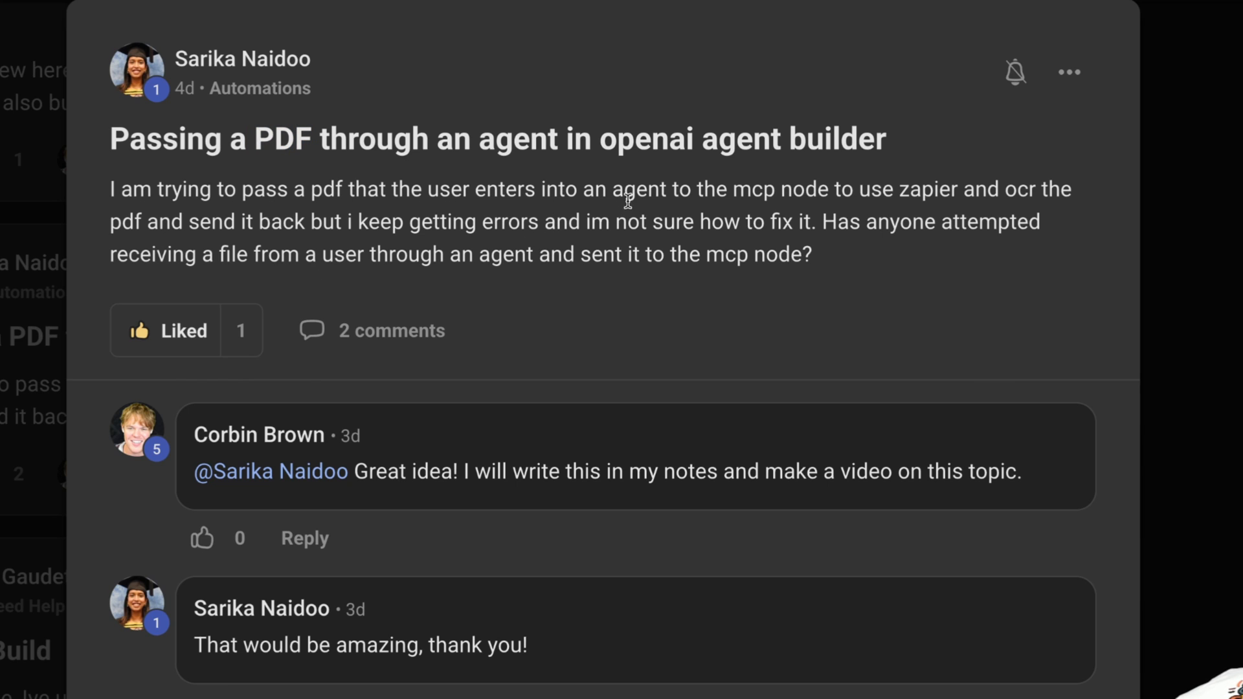
- Add Company Address, Total (USD) and Invoice # as separate lines in PDF DATA's instructions and save
{"action": "scroll", "scroll_direction": "down", "scroll_amount": 3}
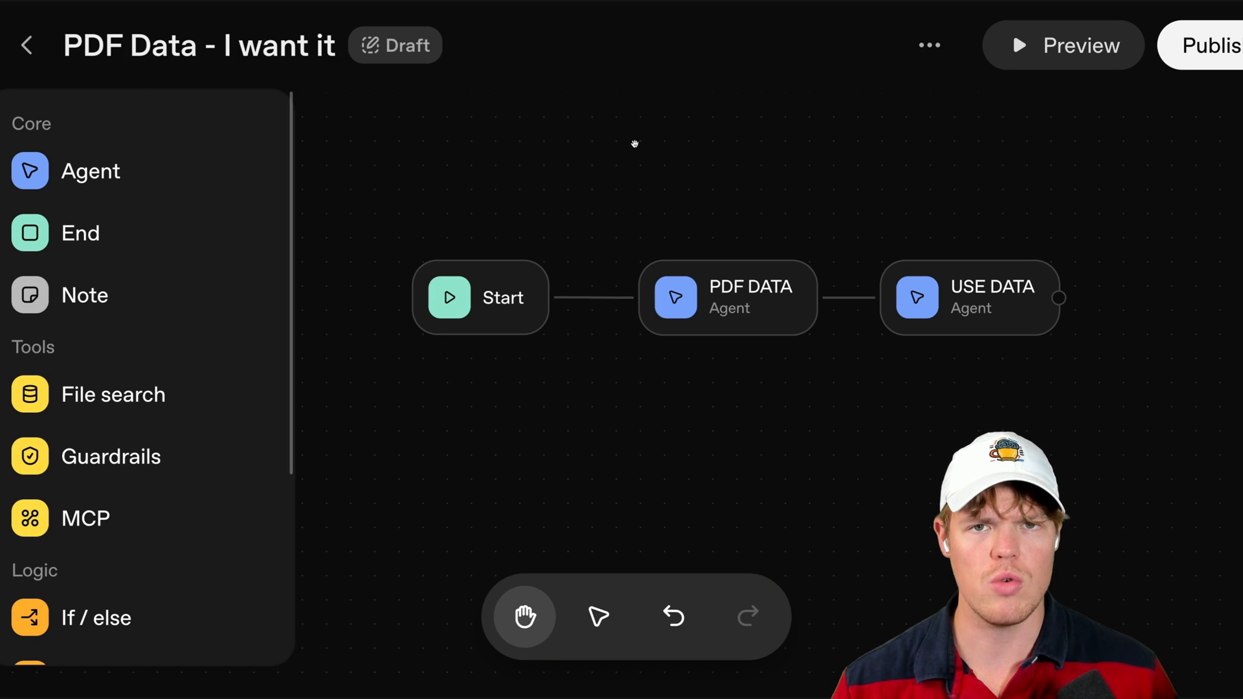
{"action": "left_click", "coordinate": [479, 298]}
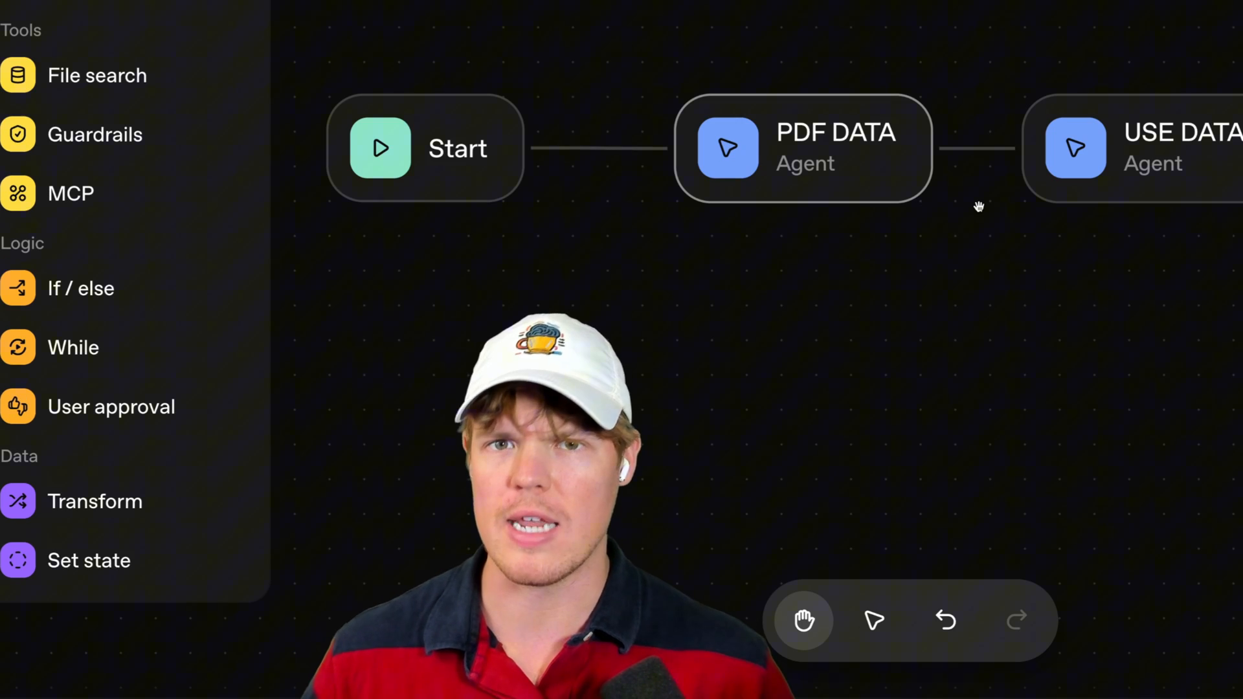
{"action": "left_click", "coordinate": [803, 148]}
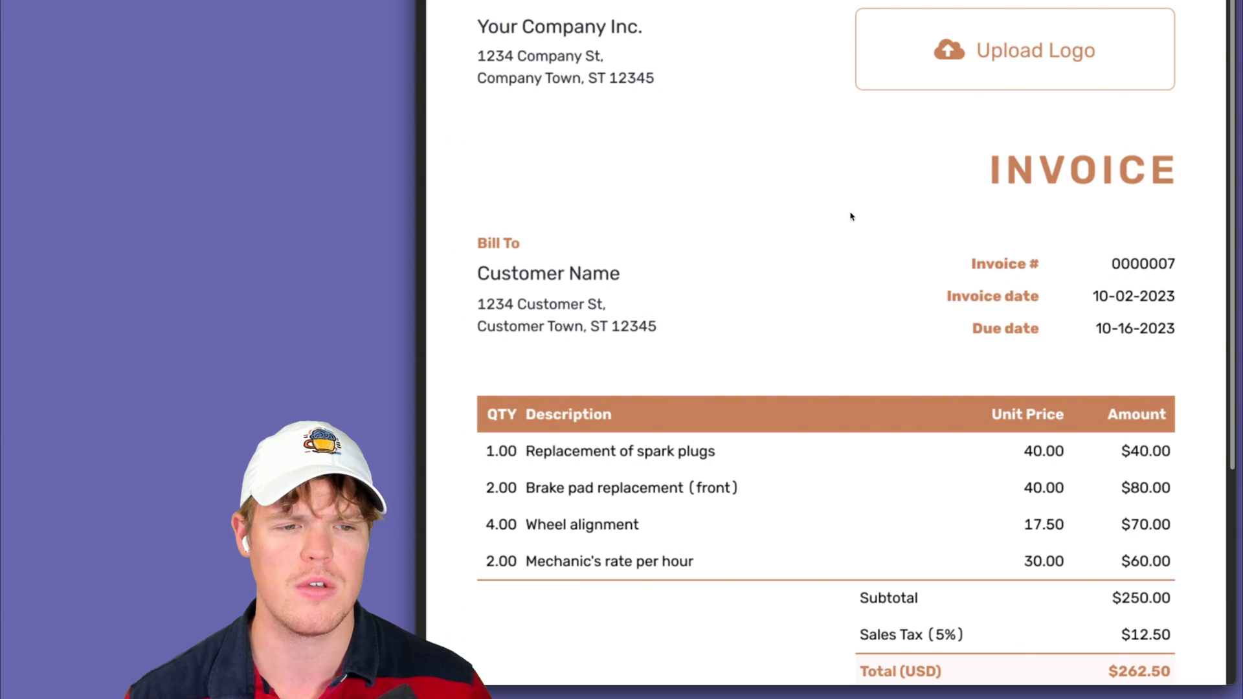
{"action": "mouse_move", "coordinate": [822, 191]}
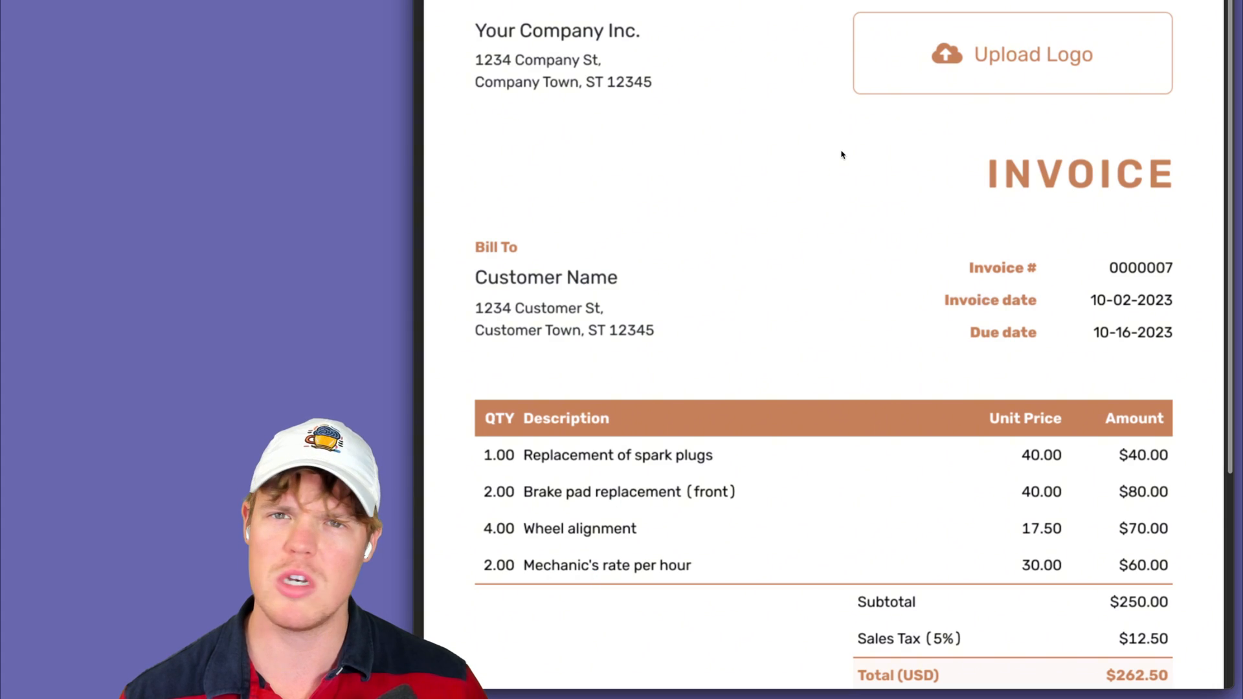
{"action": "mouse_move", "coordinate": [708, 207]}
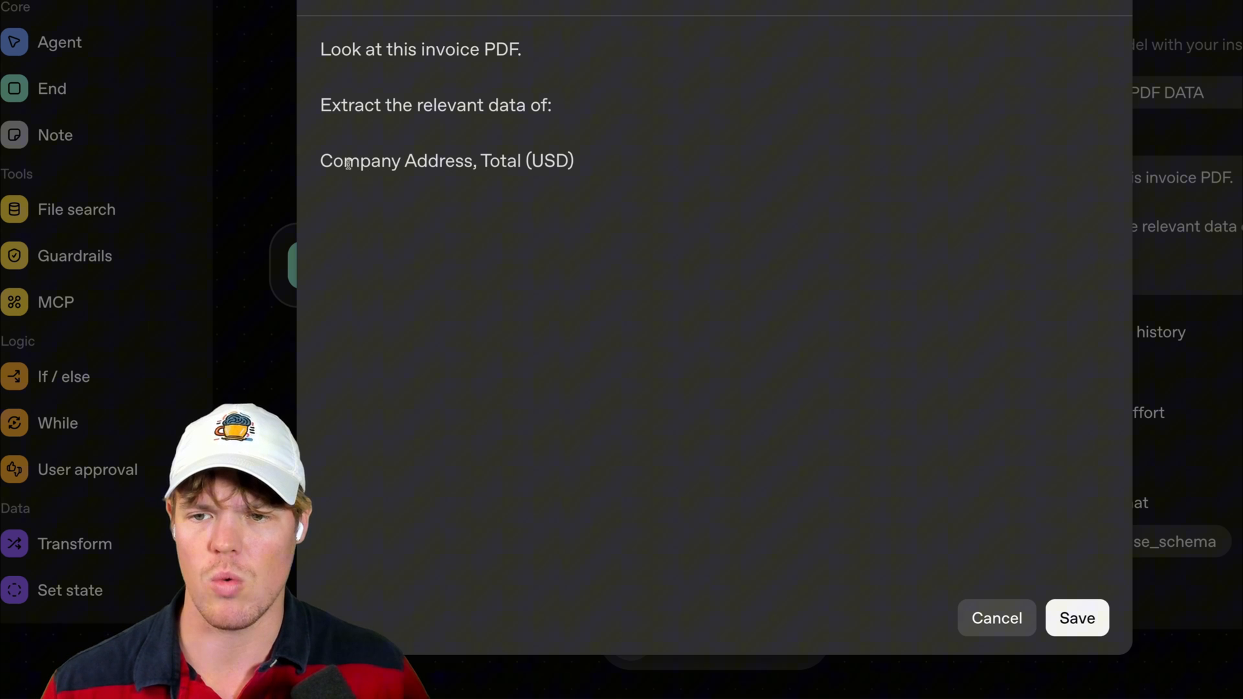
{"action": "mouse_move", "coordinate": [759, 181]}
{"action": "type", "text": ", Ino"}
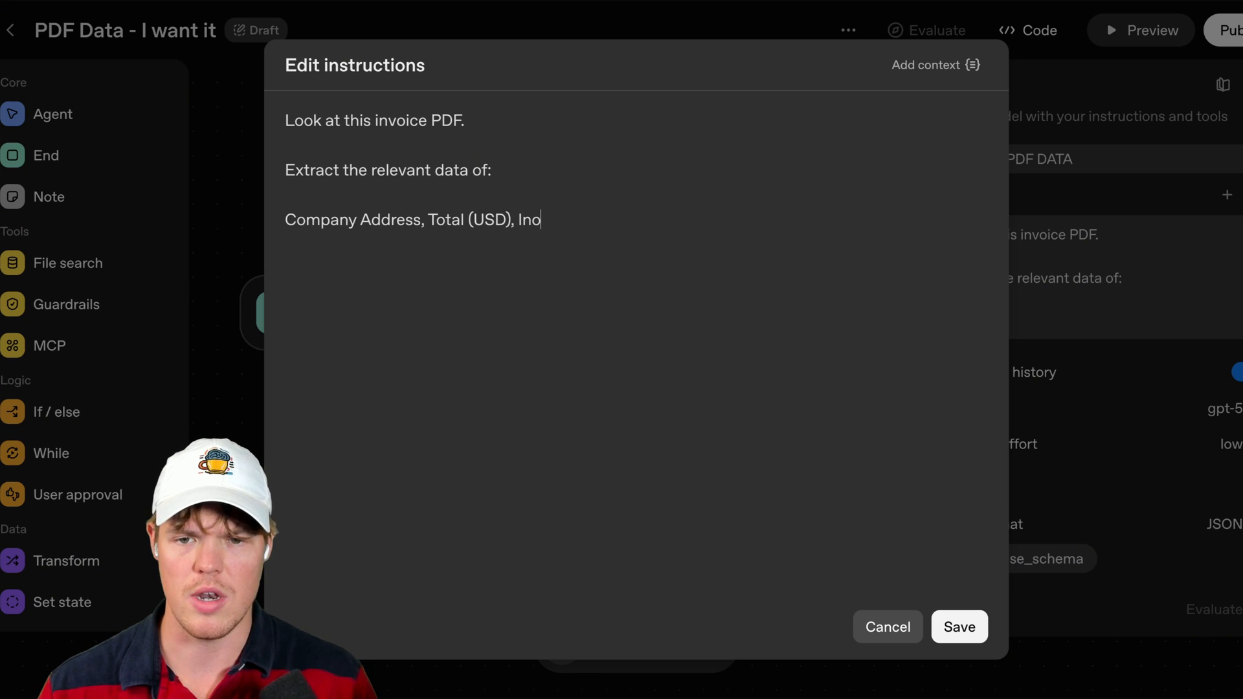
{"action": "left_click", "coordinate": [958, 626]}
{"action": "type", "text": "voice #"}
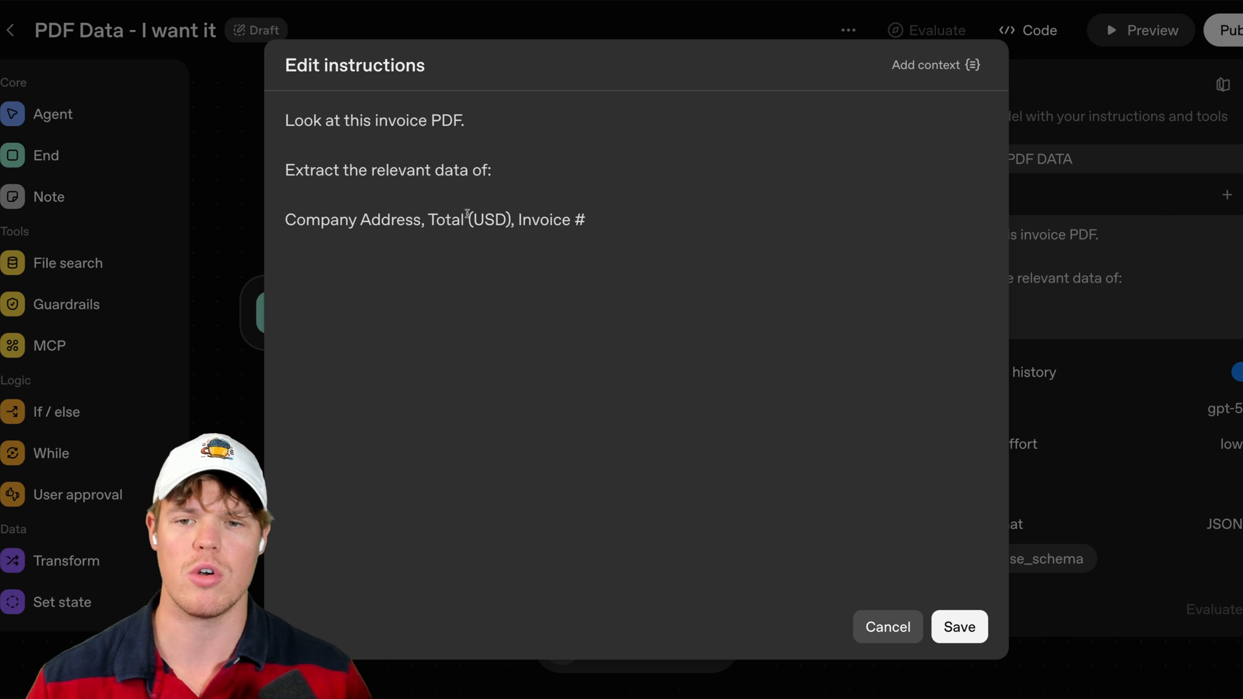
{"action": "key", "text": "Enter"}
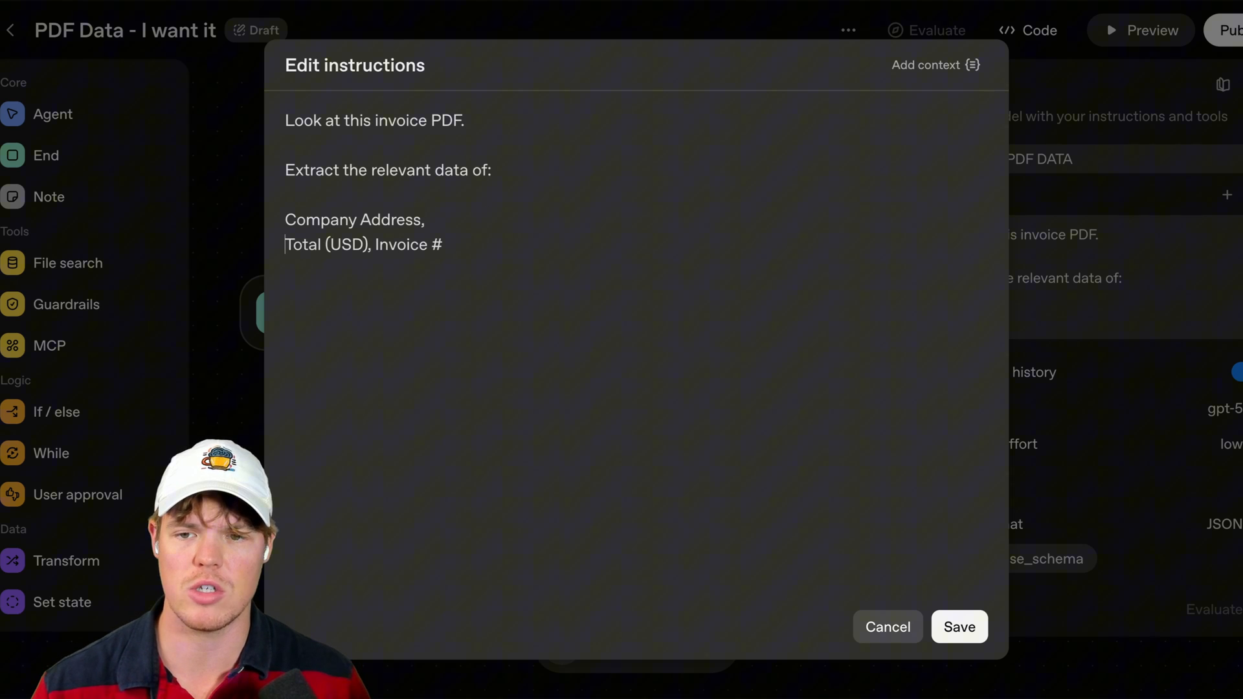
{"action": "key", "text": "Enter"}
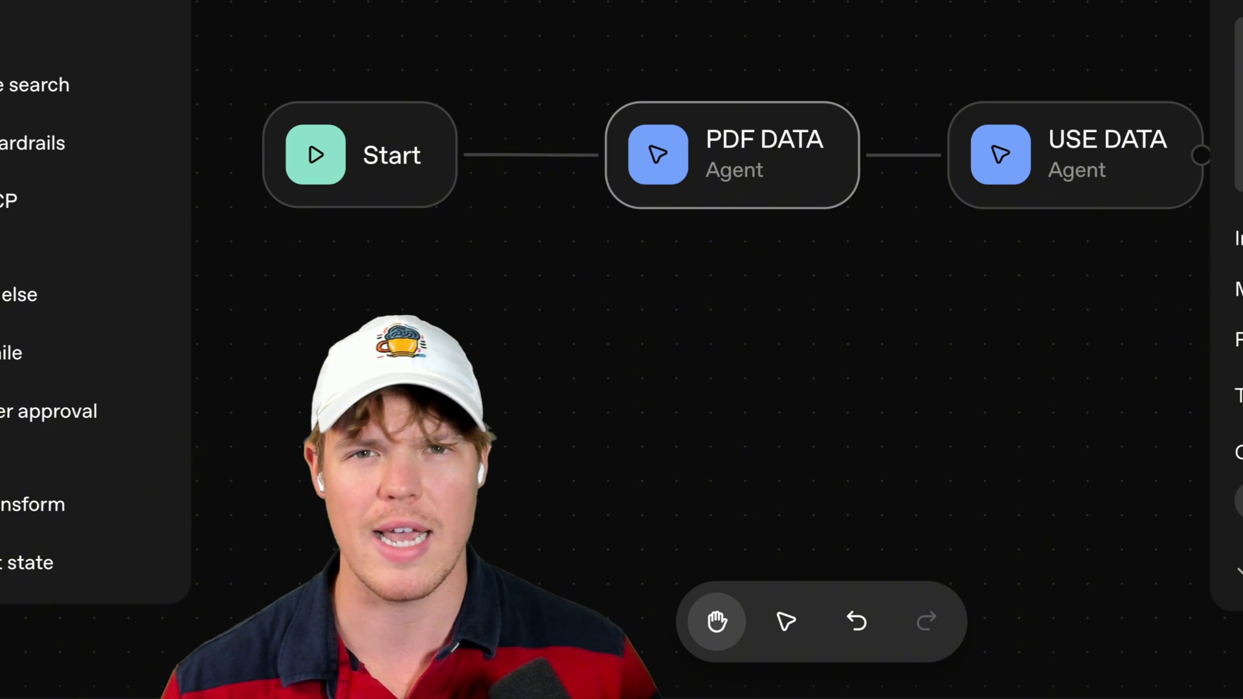
- Keep PDF DATA's reasoning effort low and bring up its response_schema structured JSON output
{"action": "left_click", "coordinate": [1139, 336]}
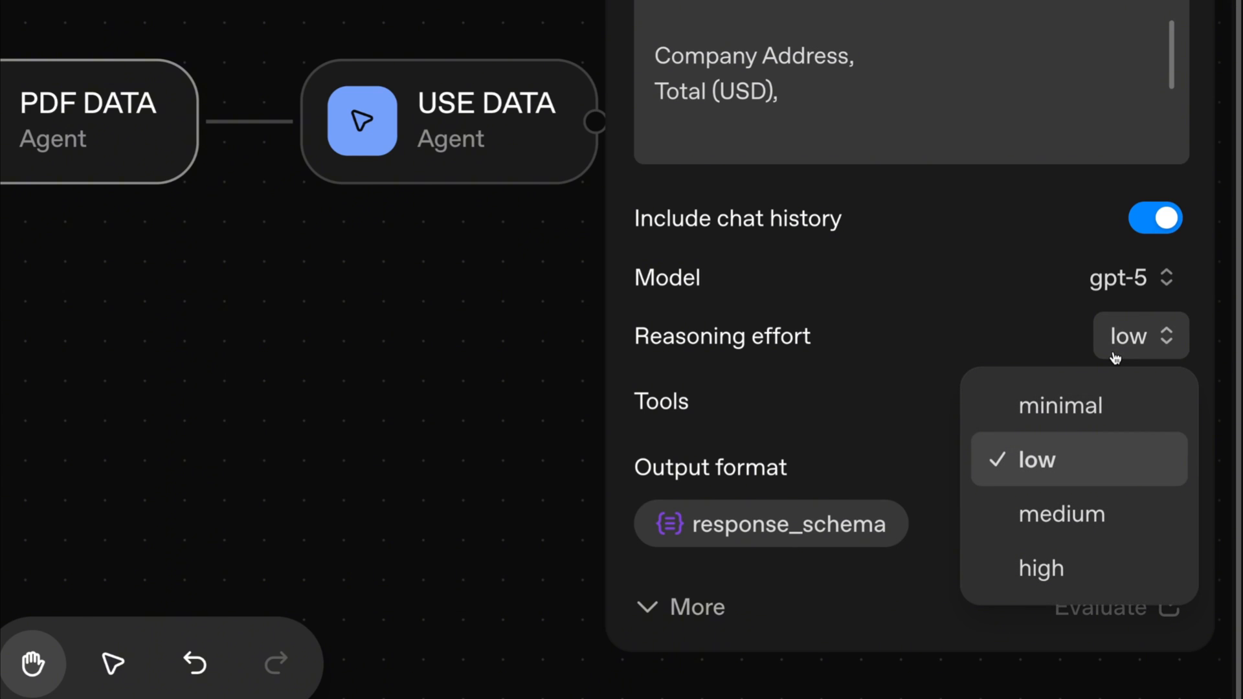
{"action": "mouse_move", "coordinate": [1040, 567]}
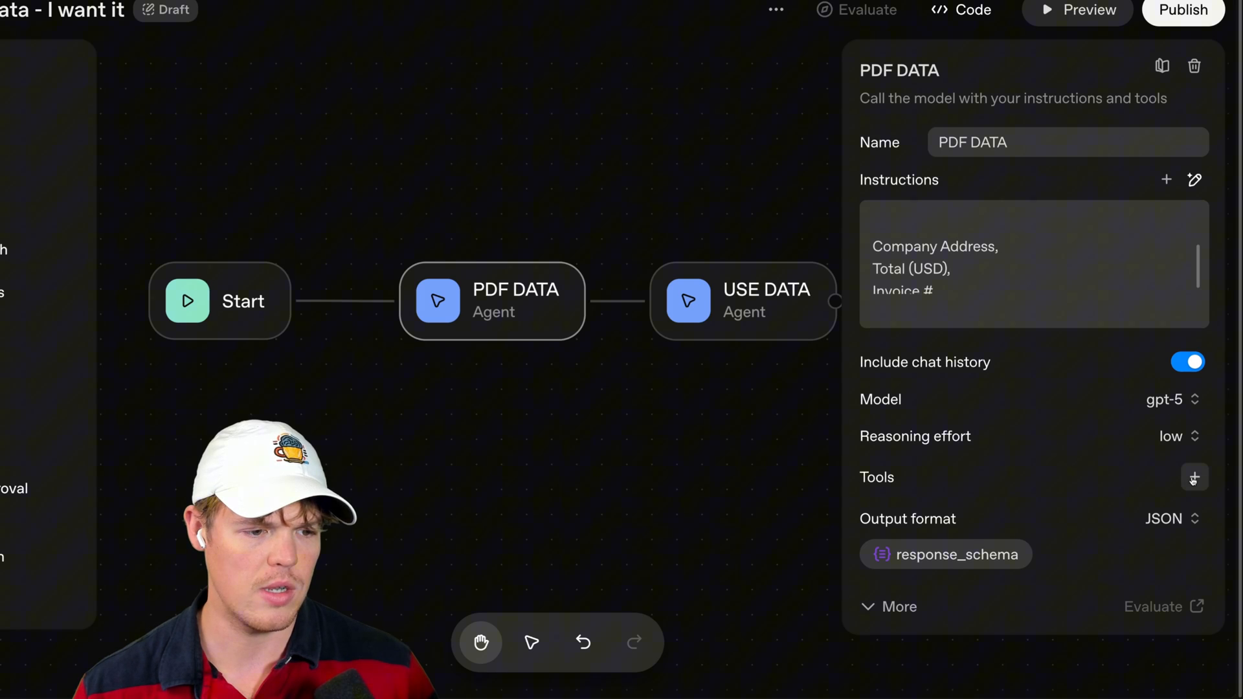
{"action": "left_click", "coordinate": [1194, 478]}
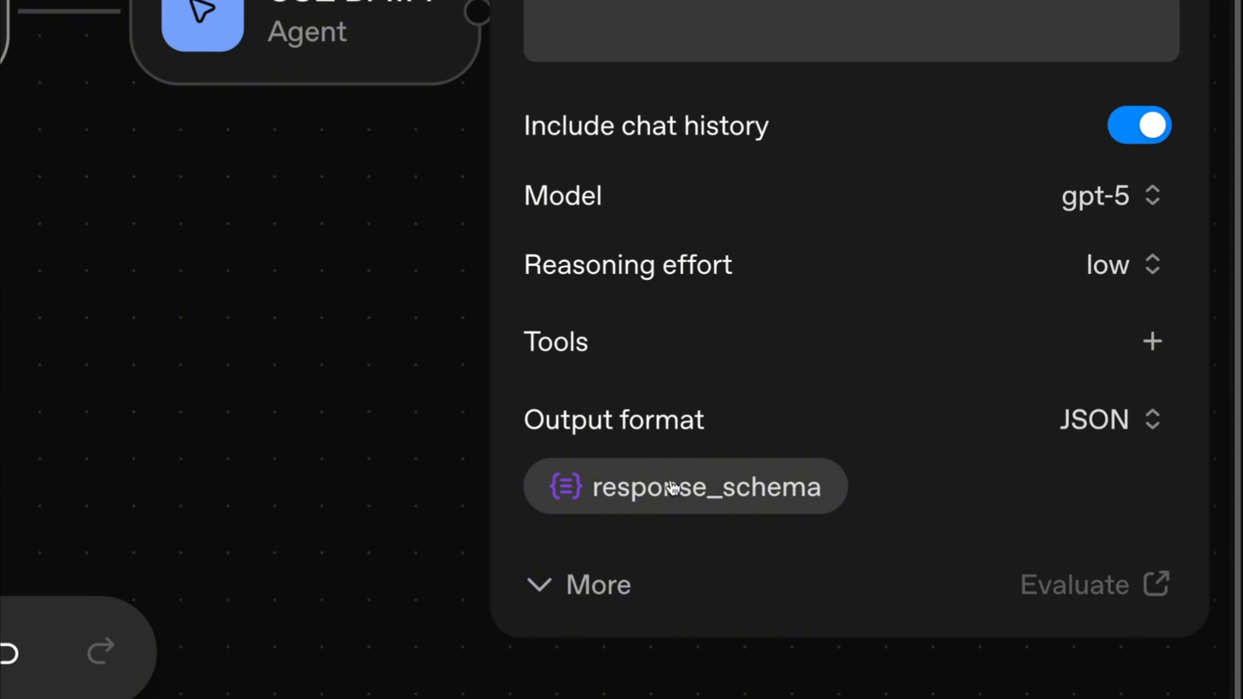
{"action": "left_click", "coordinate": [1110, 418]}
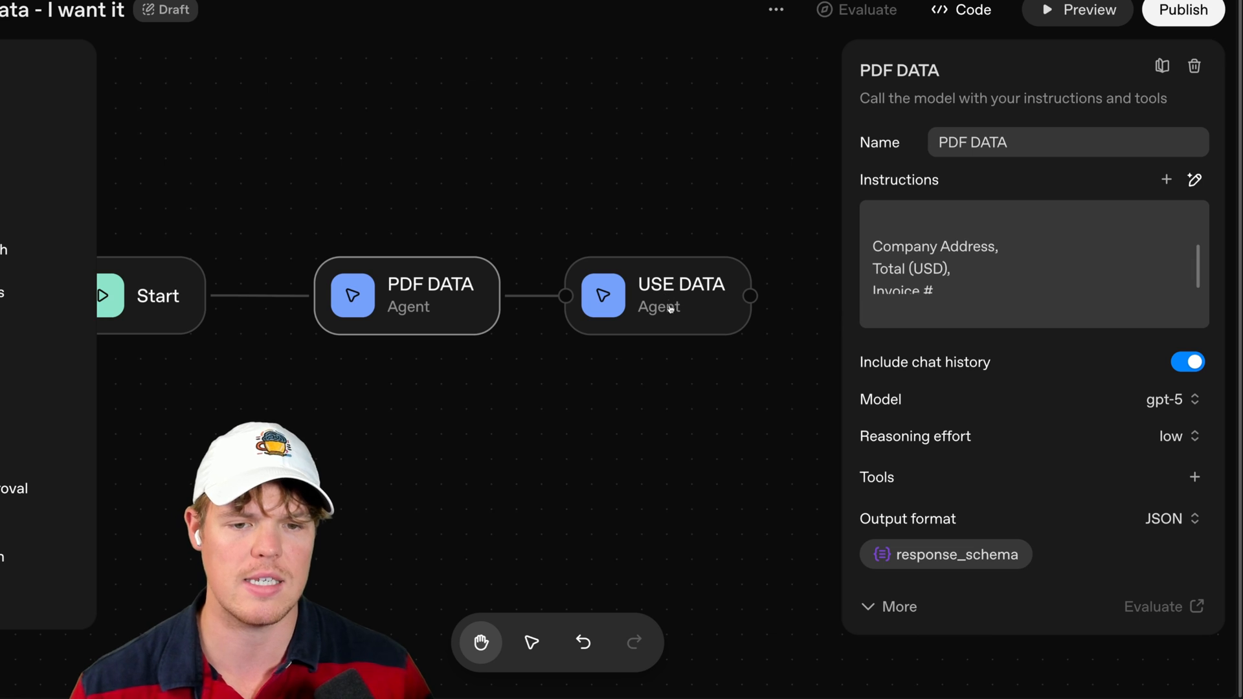
{"action": "left_click", "coordinate": [946, 555]}
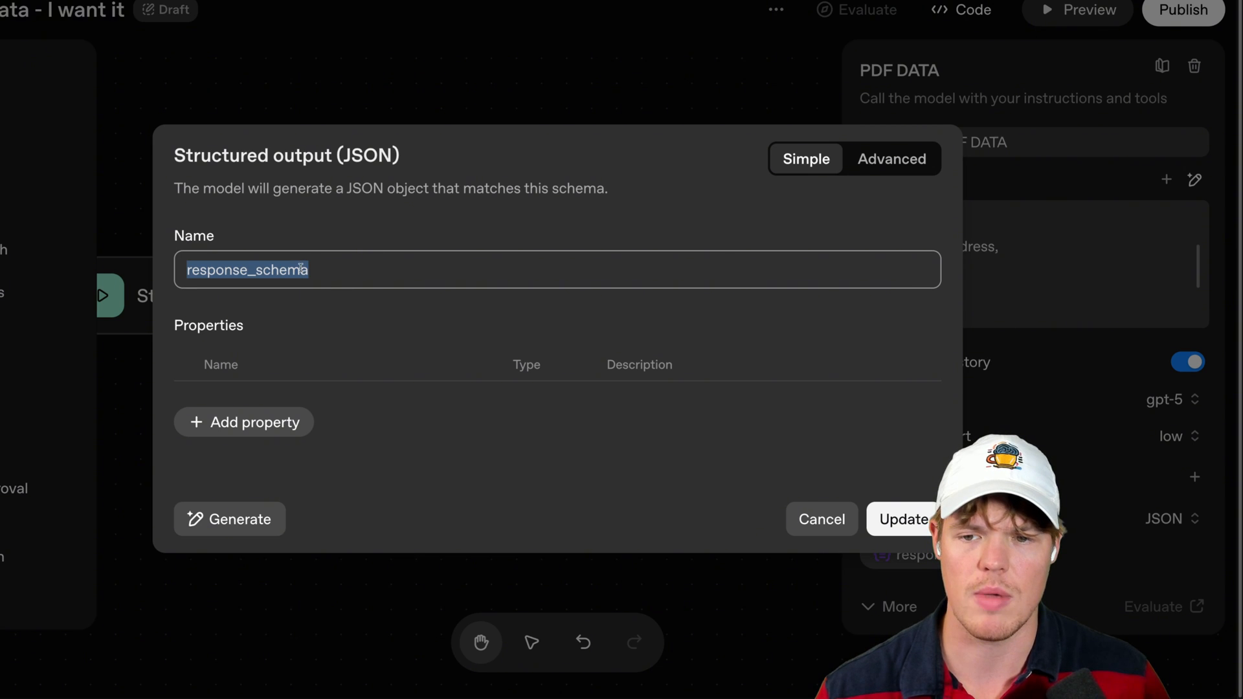
- Name the schema invoice_data with company_address (STR), invoice_# (NUM) and total_usd (NUM) properties
{"action": "type", "text": "invoice"}
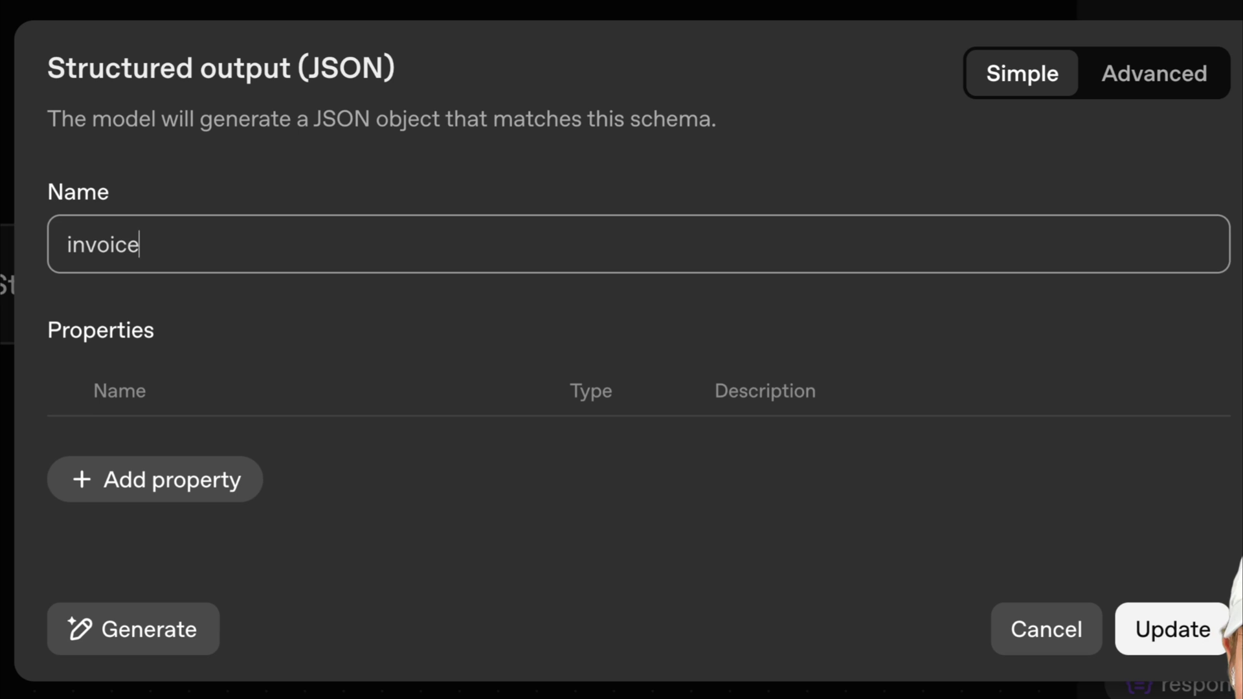
{"action": "type", "text": "_data"}
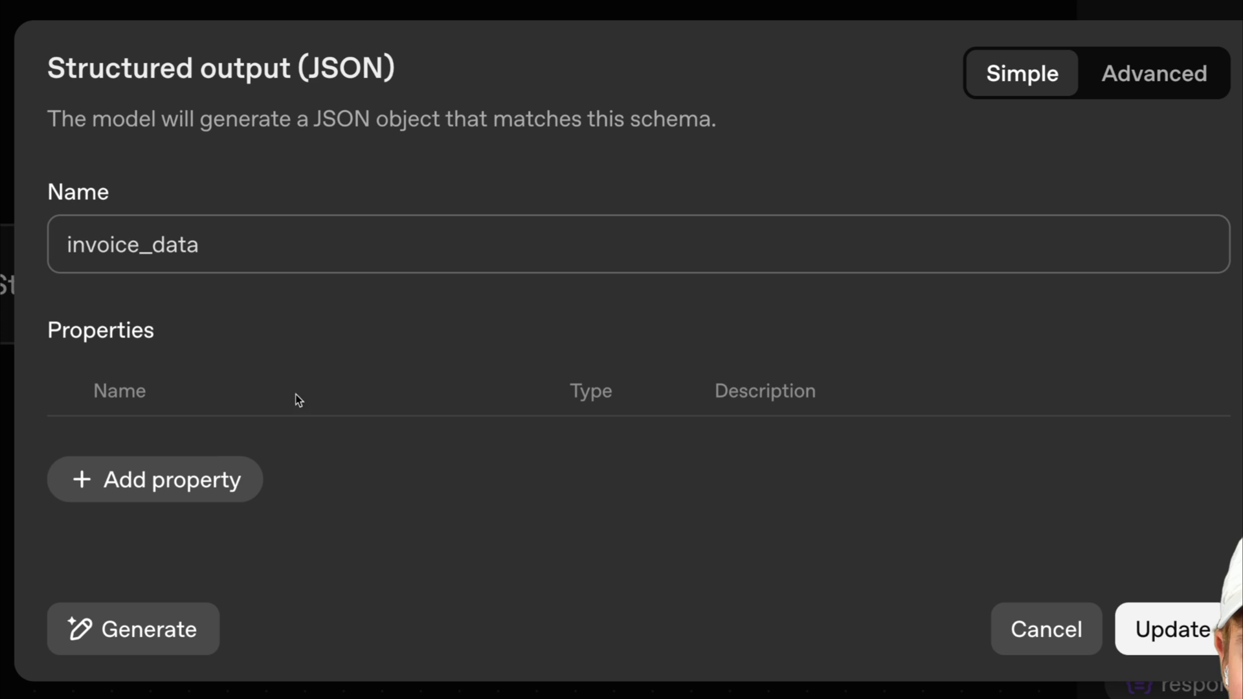
{"action": "left_click", "coordinate": [156, 480]}
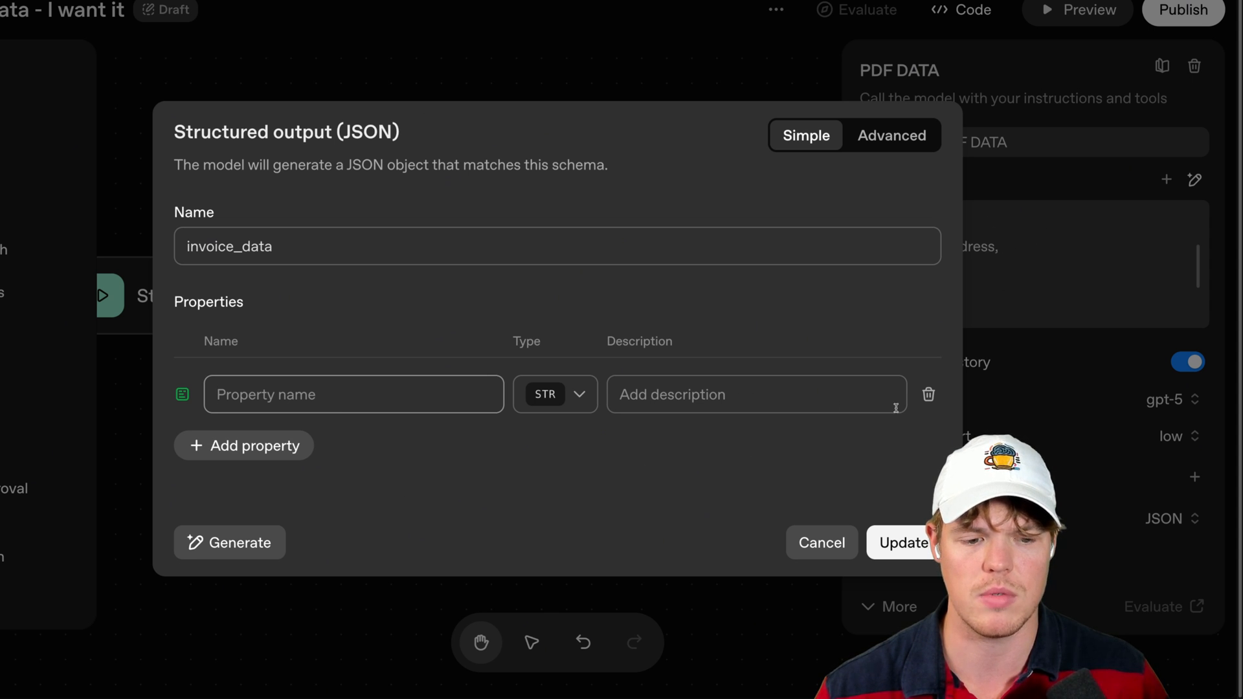
{"action": "type", "text": "Company"}
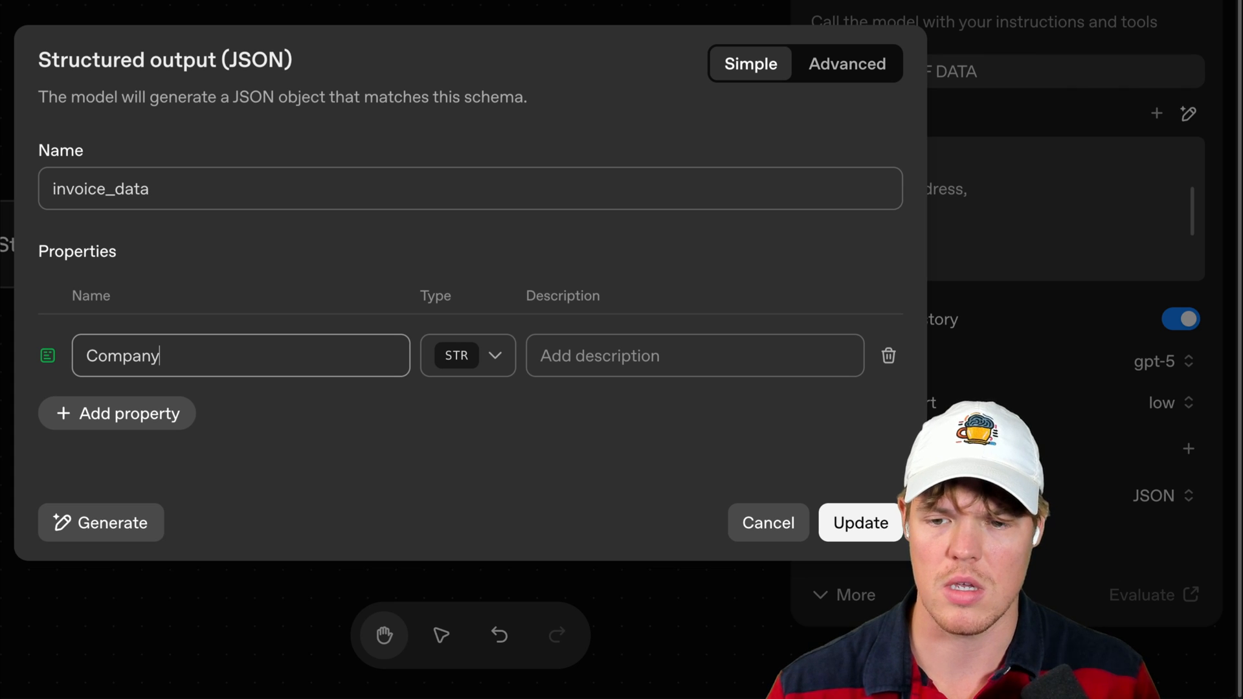
{"action": "type", "text": "company_address"}
{"action": "type", "text": "invo"}
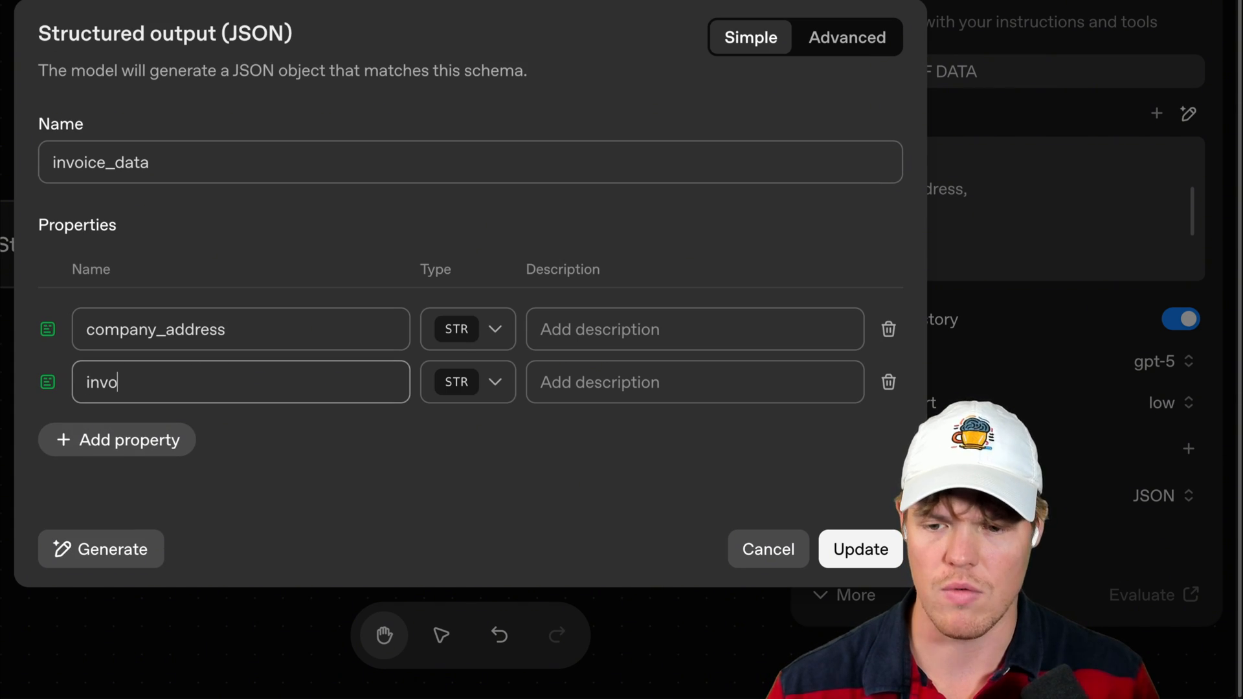
{"action": "type", "text": "ice_#"}
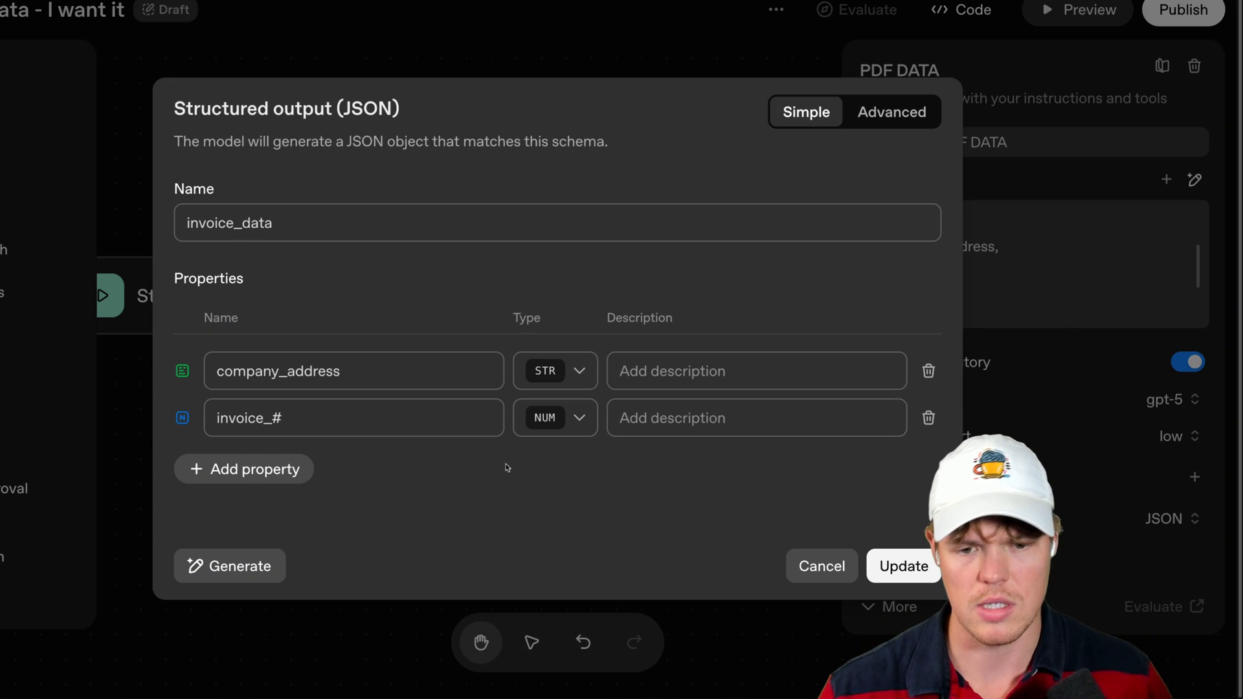
{"action": "left_click", "coordinate": [244, 469]}
{"action": "type", "text": "total_usd"}
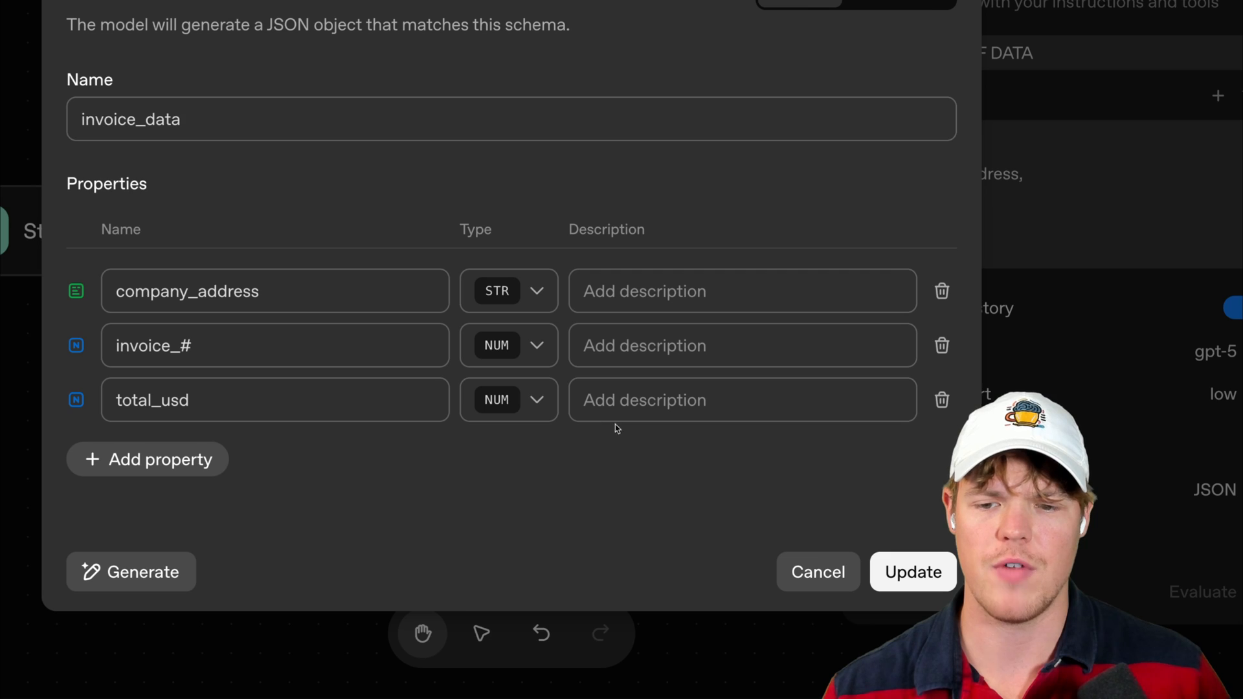
{"action": "left_click", "coordinate": [508, 400]}
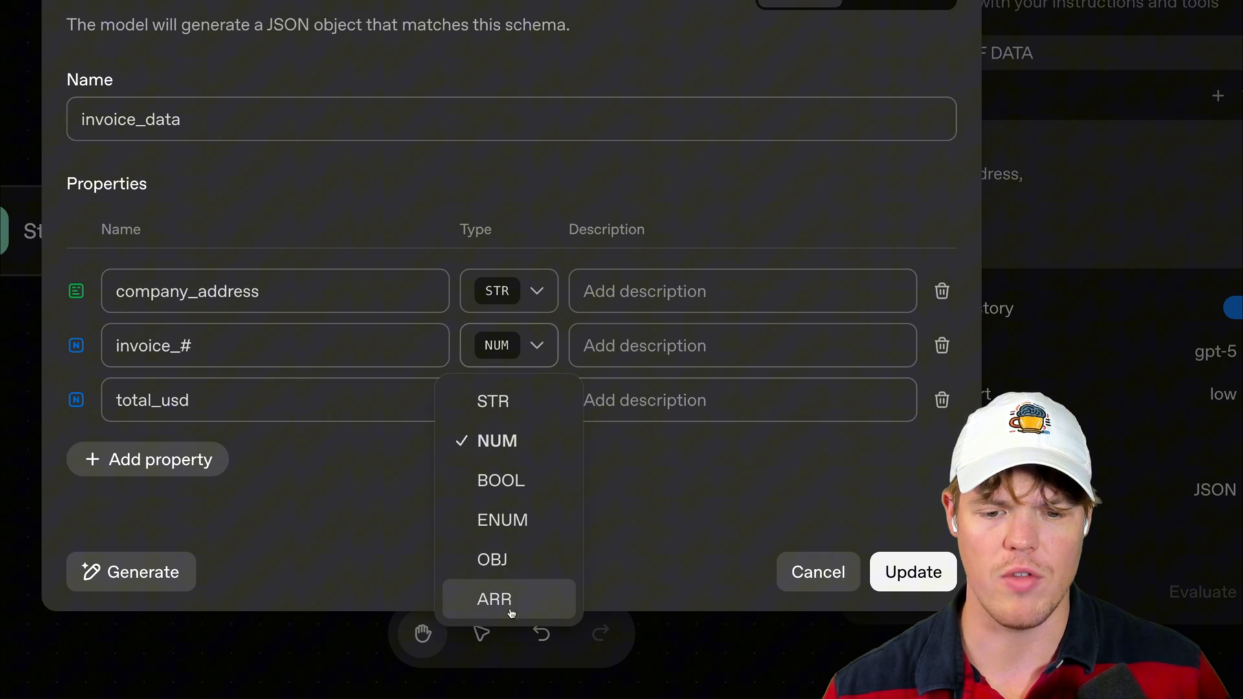
{"action": "mouse_move", "coordinate": [597, 353]}
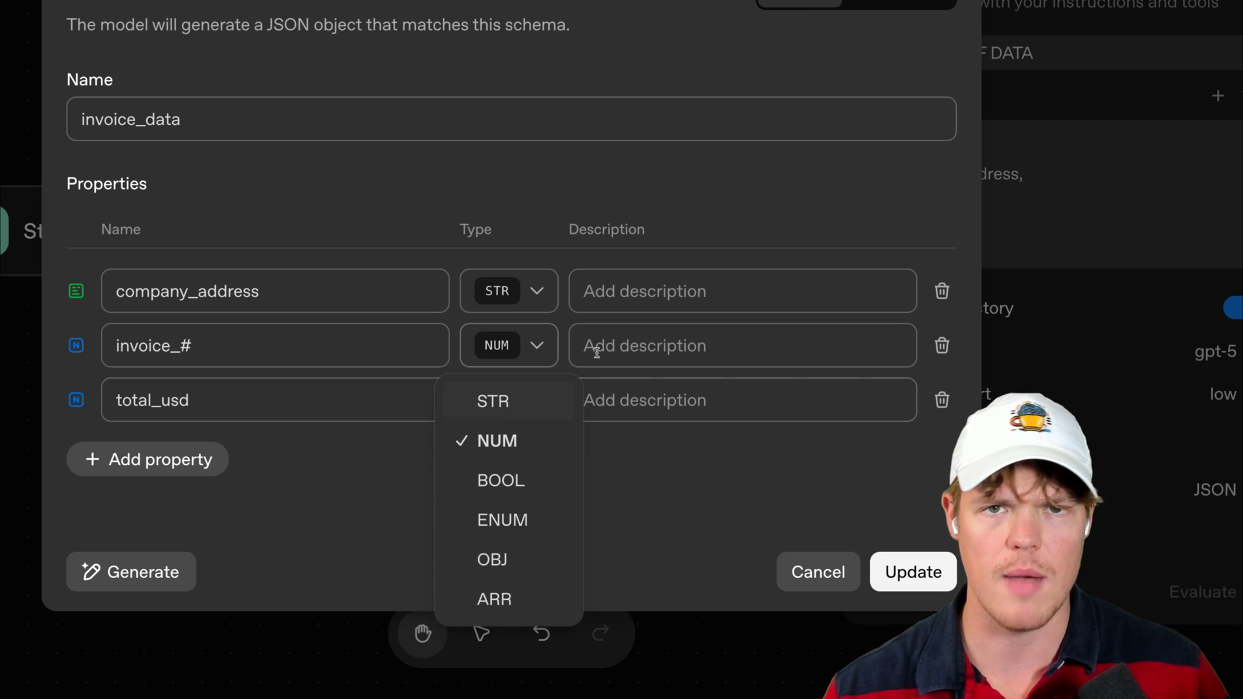
{"action": "mouse_move", "coordinate": [493, 400]}
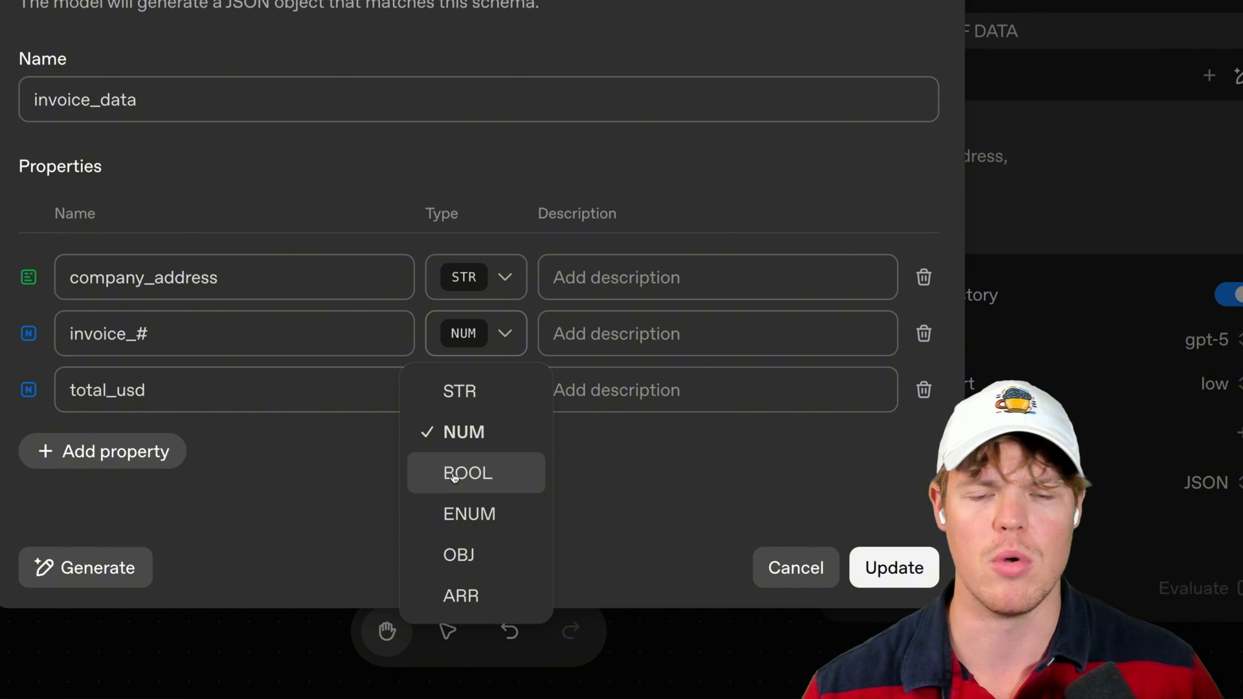
{"action": "mouse_move", "coordinate": [468, 514]}
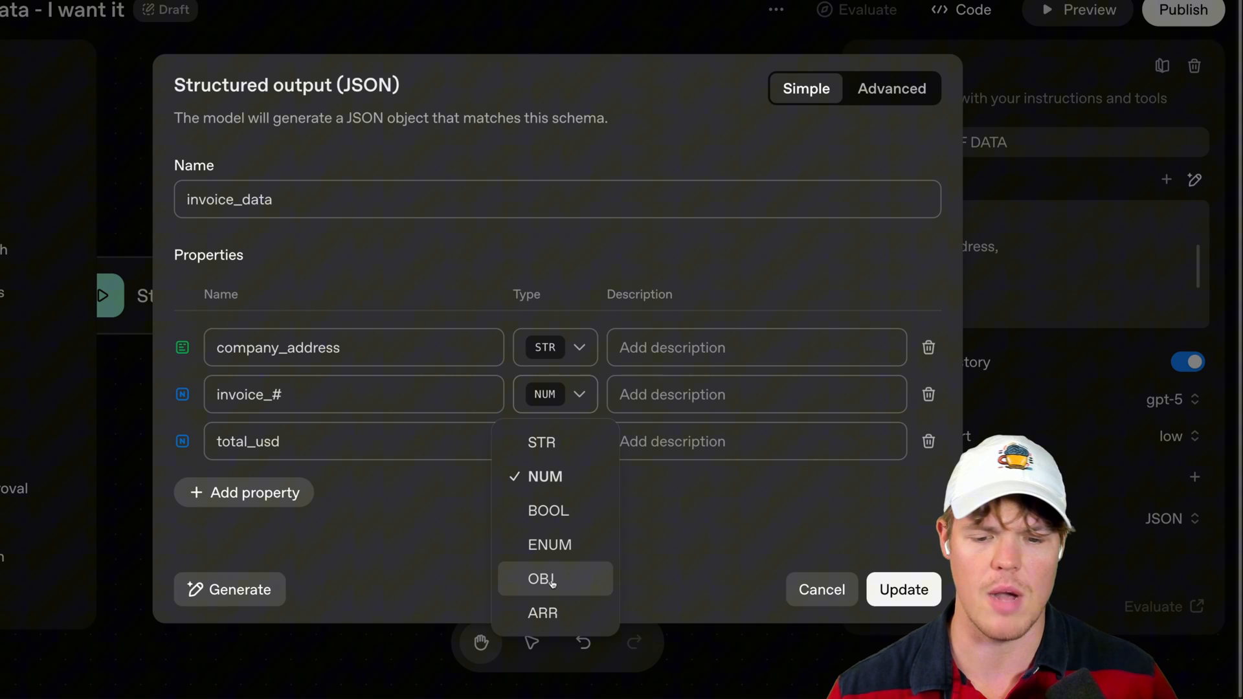
{"action": "mouse_move", "coordinate": [543, 613]}
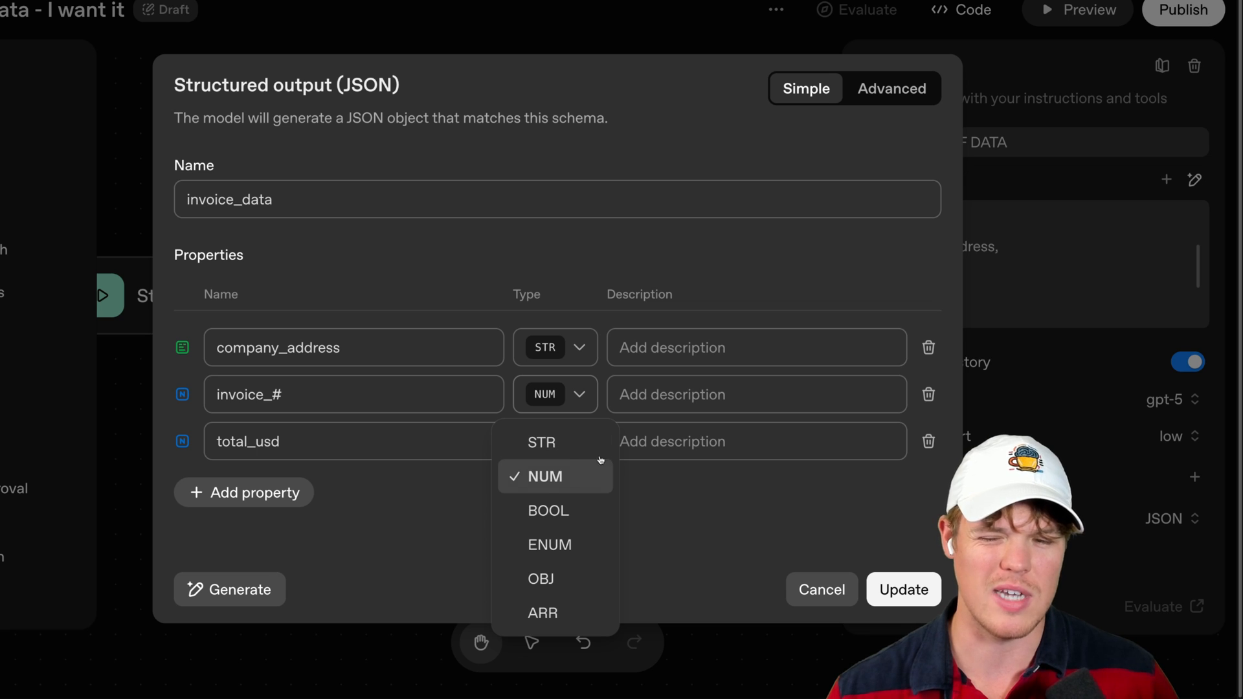
{"action": "mouse_move", "coordinate": [704, 510]}
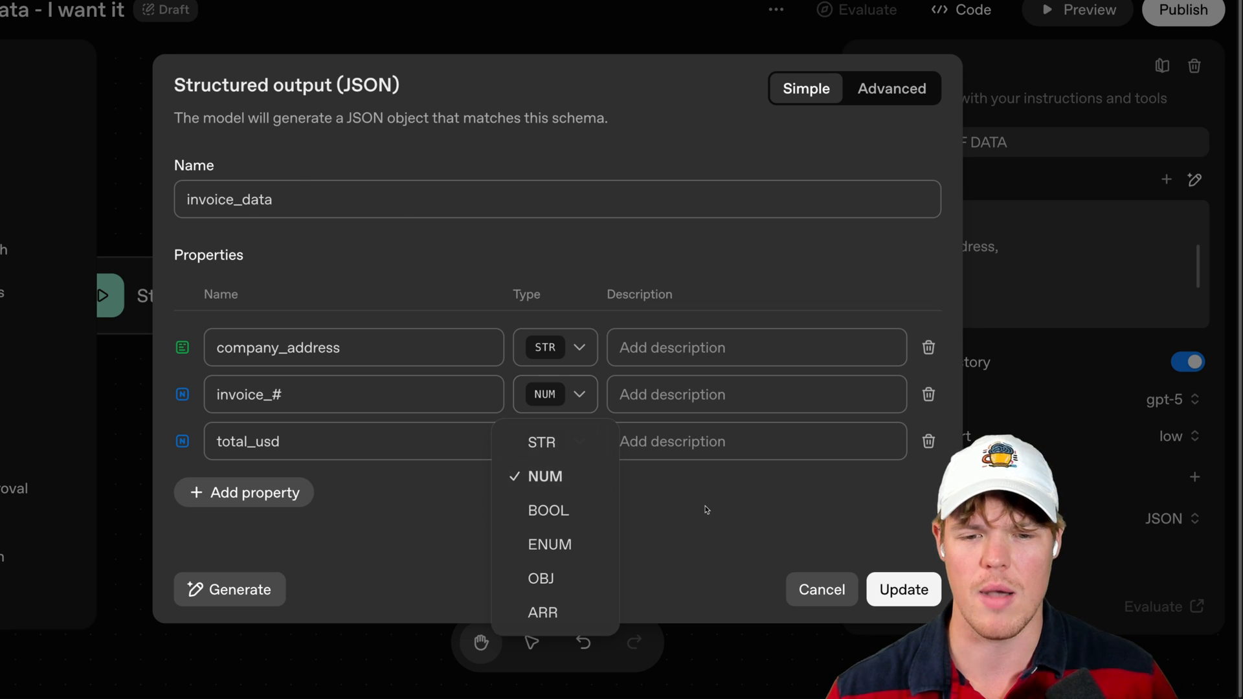
- Update the schema so PDF DATA's output format shows invoice_data
{"action": "left_click", "coordinate": [903, 589]}
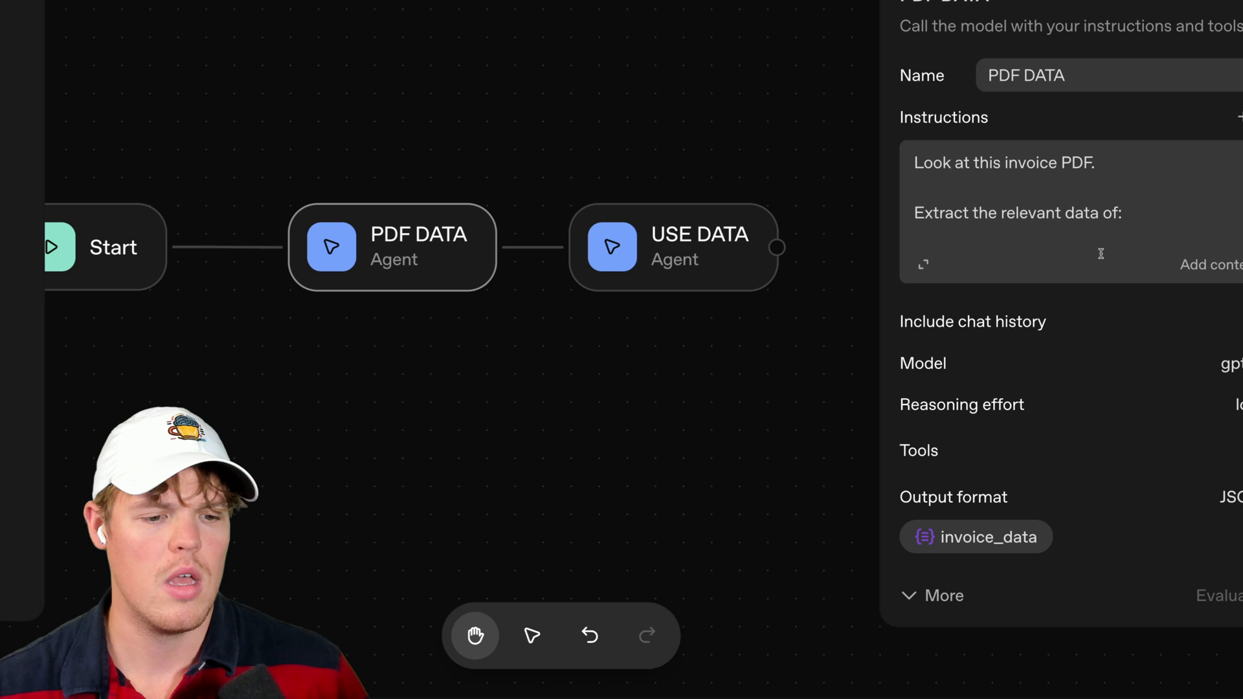
{"action": "left_click", "coordinate": [673, 246]}
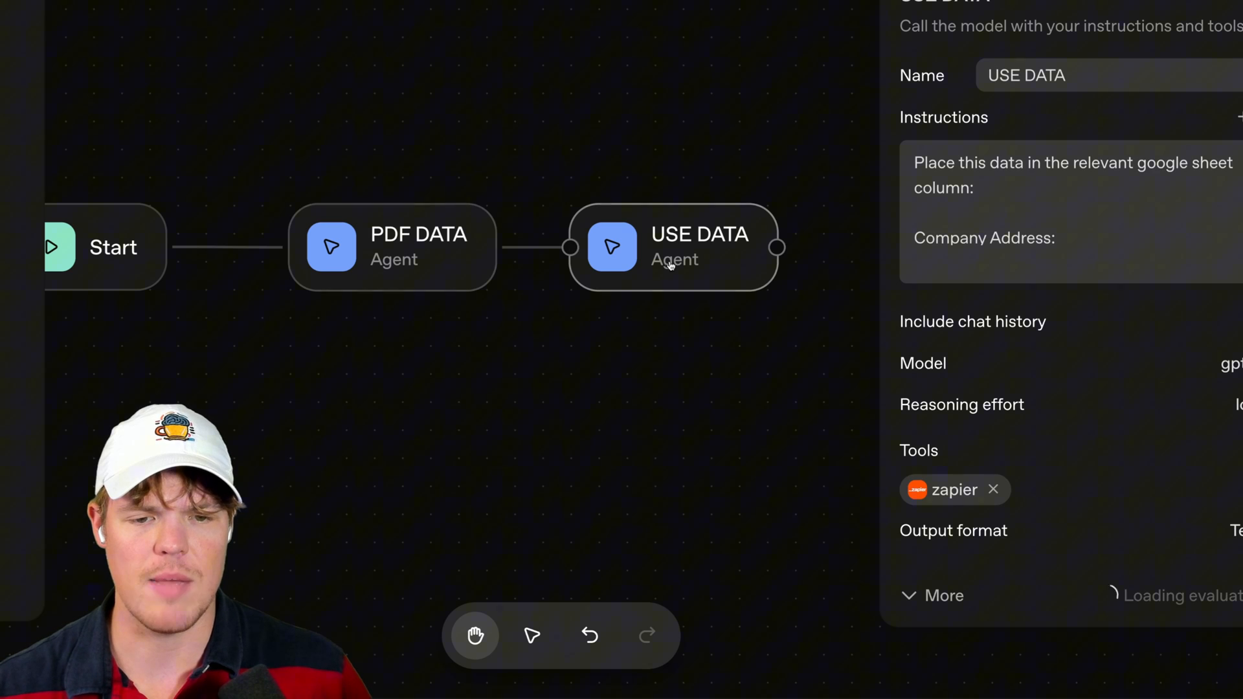
{"action": "left_click", "coordinate": [393, 246]}
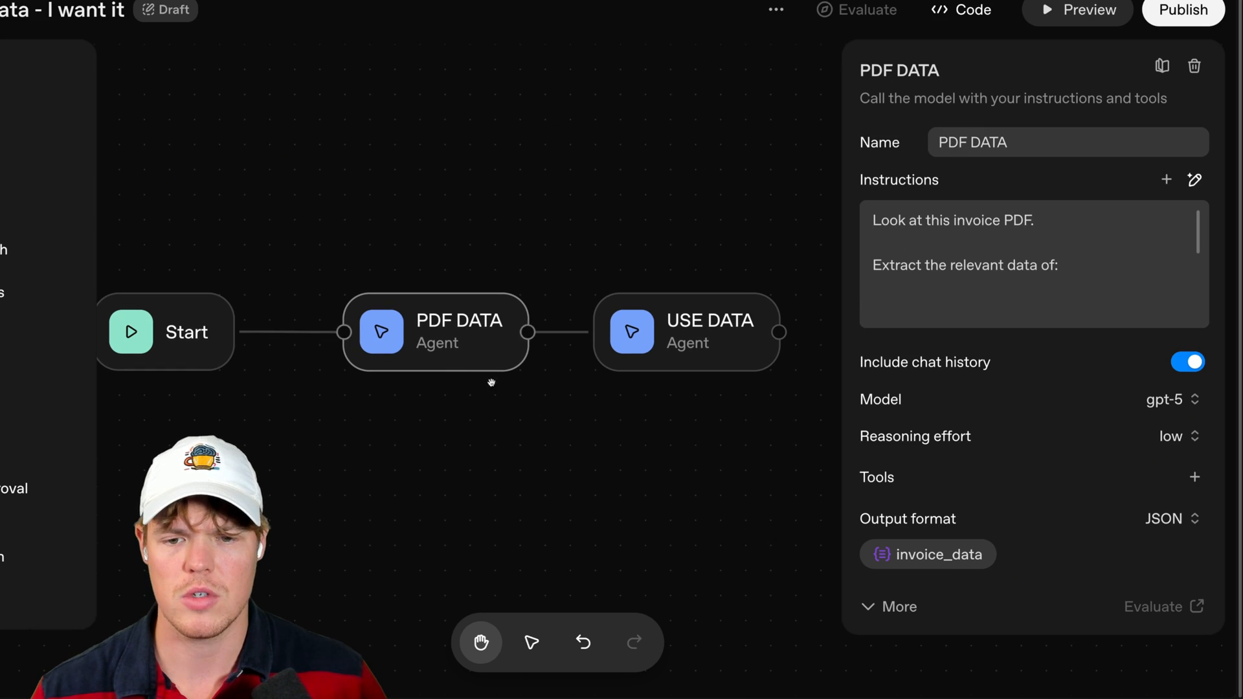
{"action": "mouse_move", "coordinate": [444, 367]}
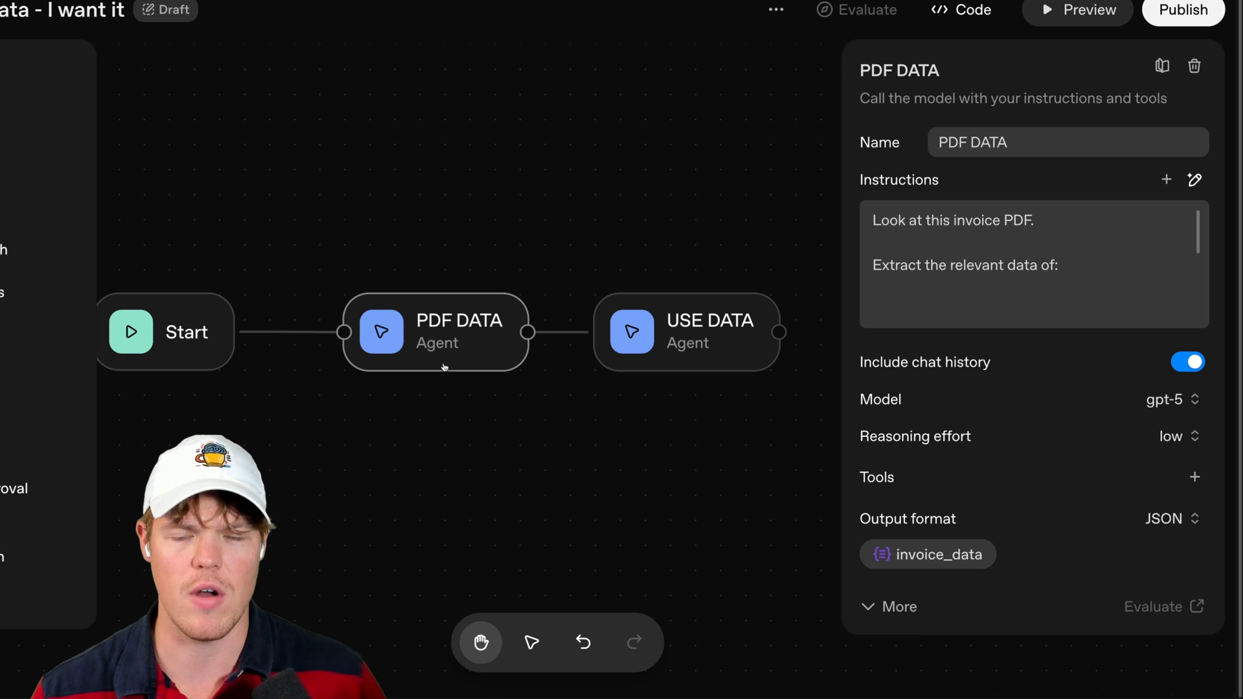
{"action": "left_click", "coordinate": [688, 333]}
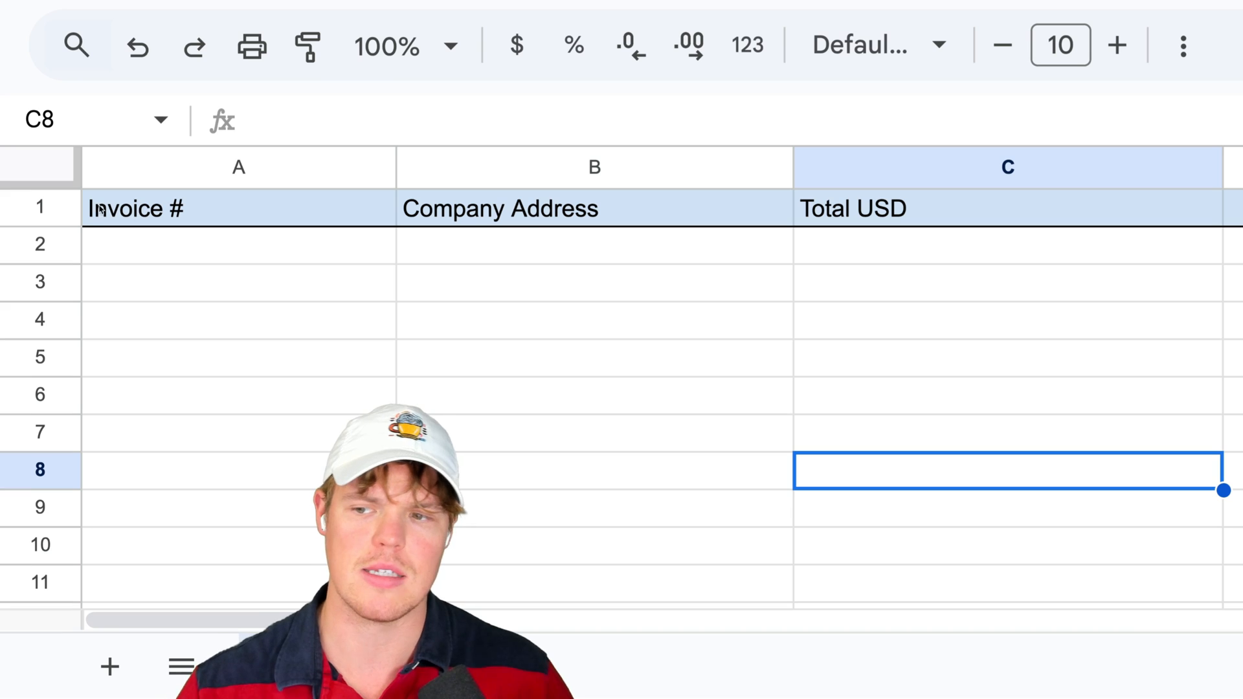
{"action": "left_click", "coordinate": [1007, 245]}
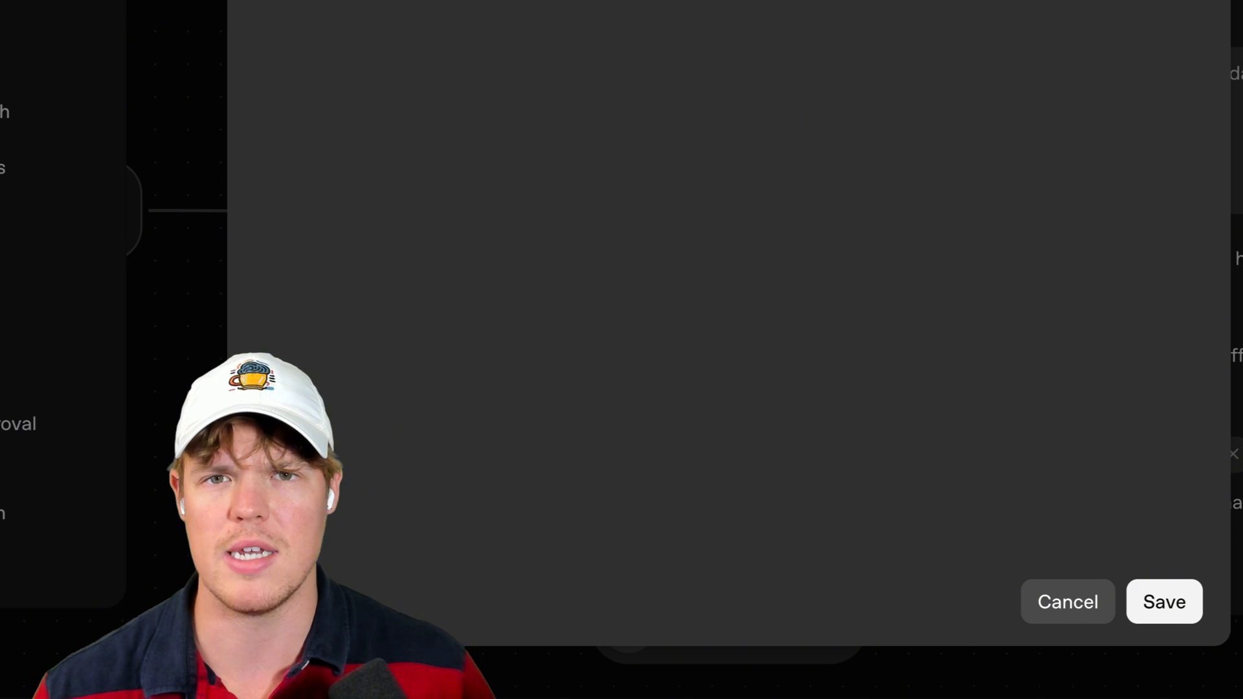
{"action": "mouse_move", "coordinate": [717, 44]}
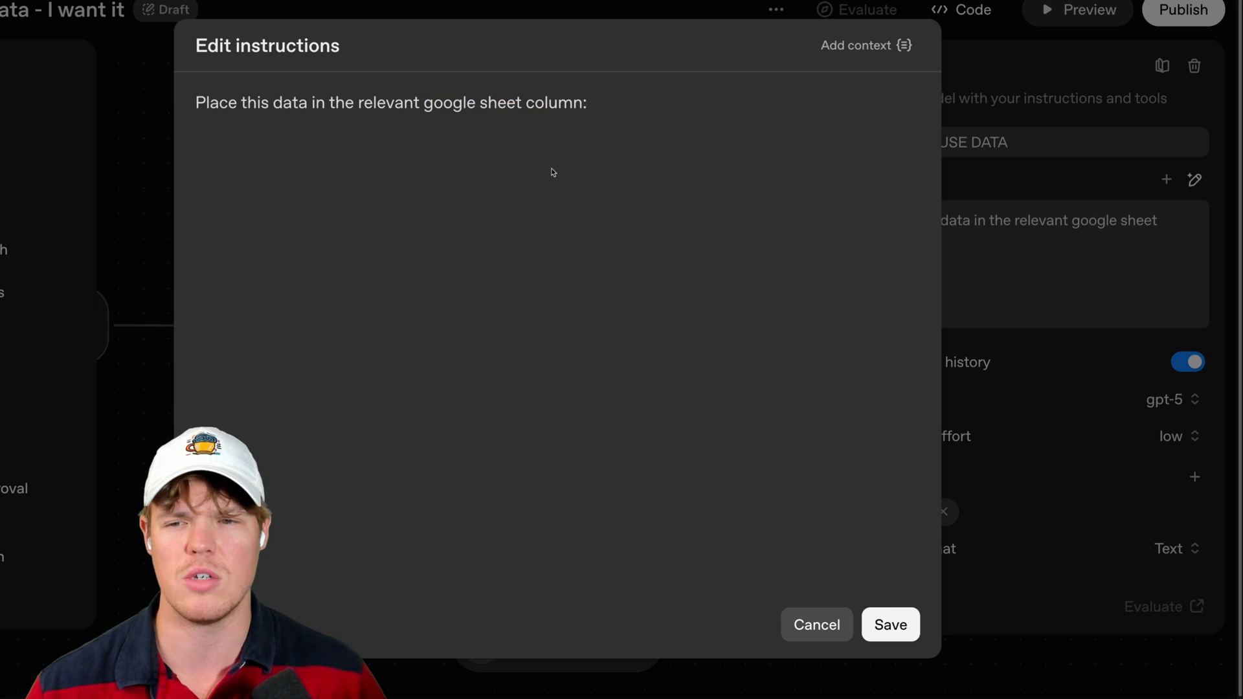
{"action": "mouse_move", "coordinate": [545, 168]}
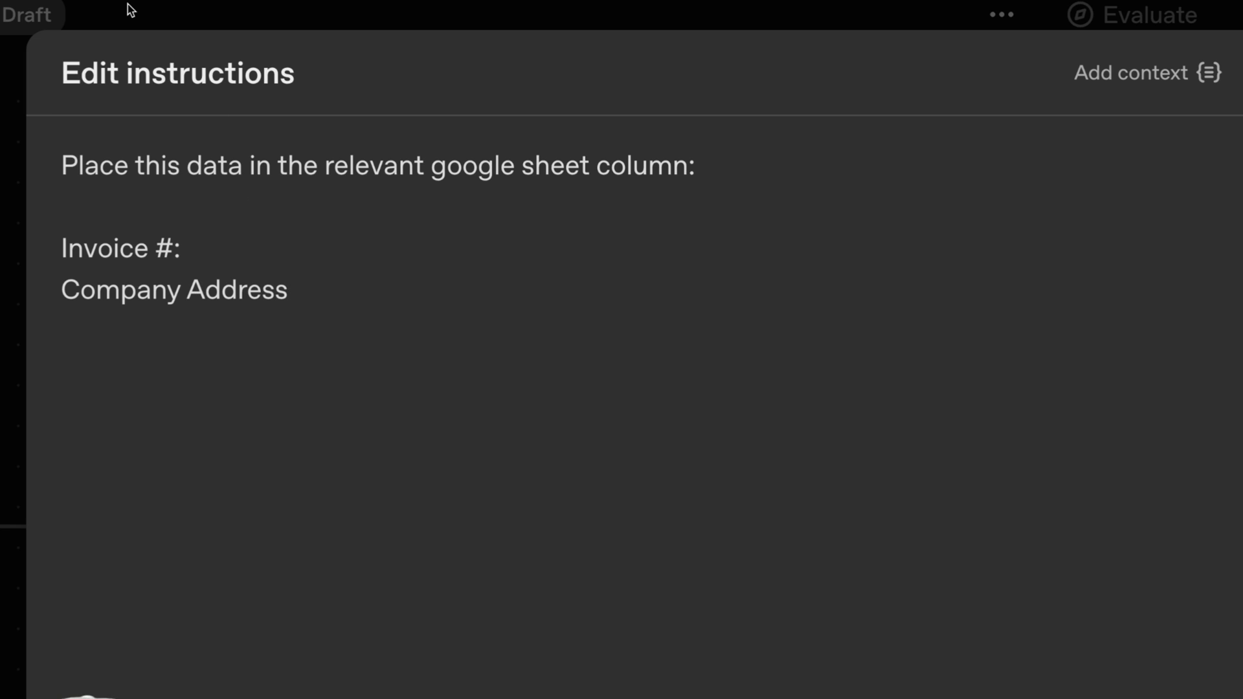
- Map Invoice #, Company Address and Total USD to {{input.output_parsed...}} variables, fixing the company_address typo, and save
{"action": "type", "text": ":"}
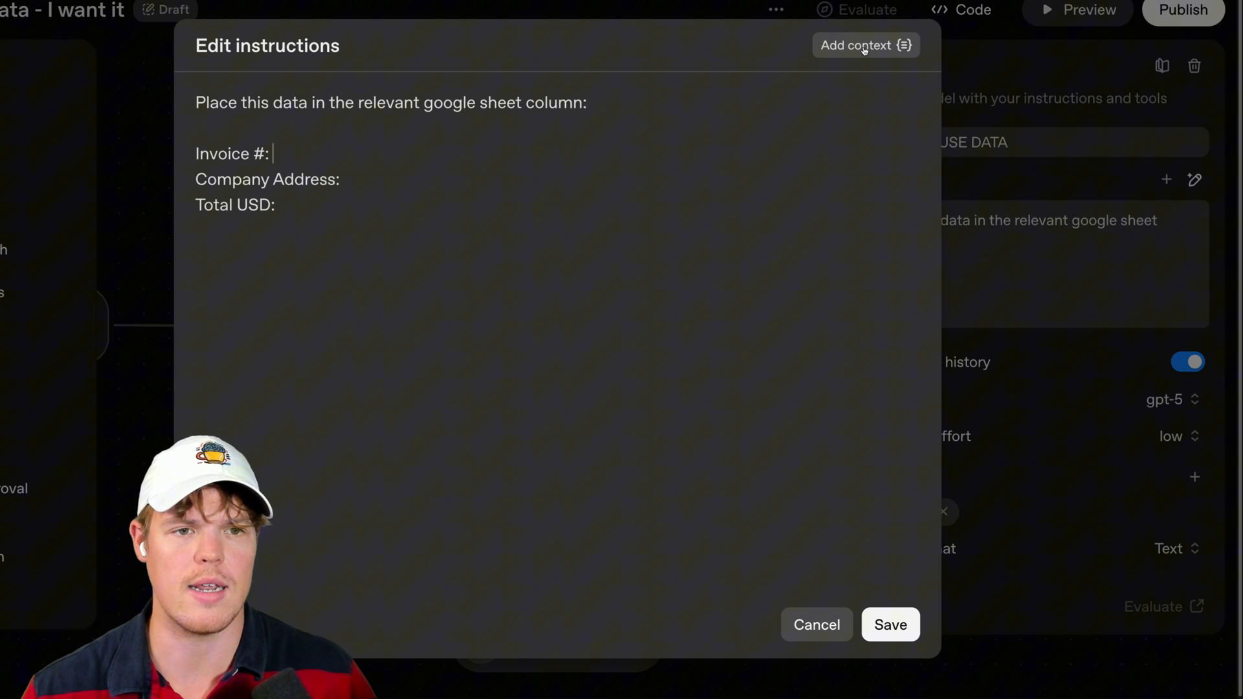
{"action": "left_click", "coordinate": [864, 46]}
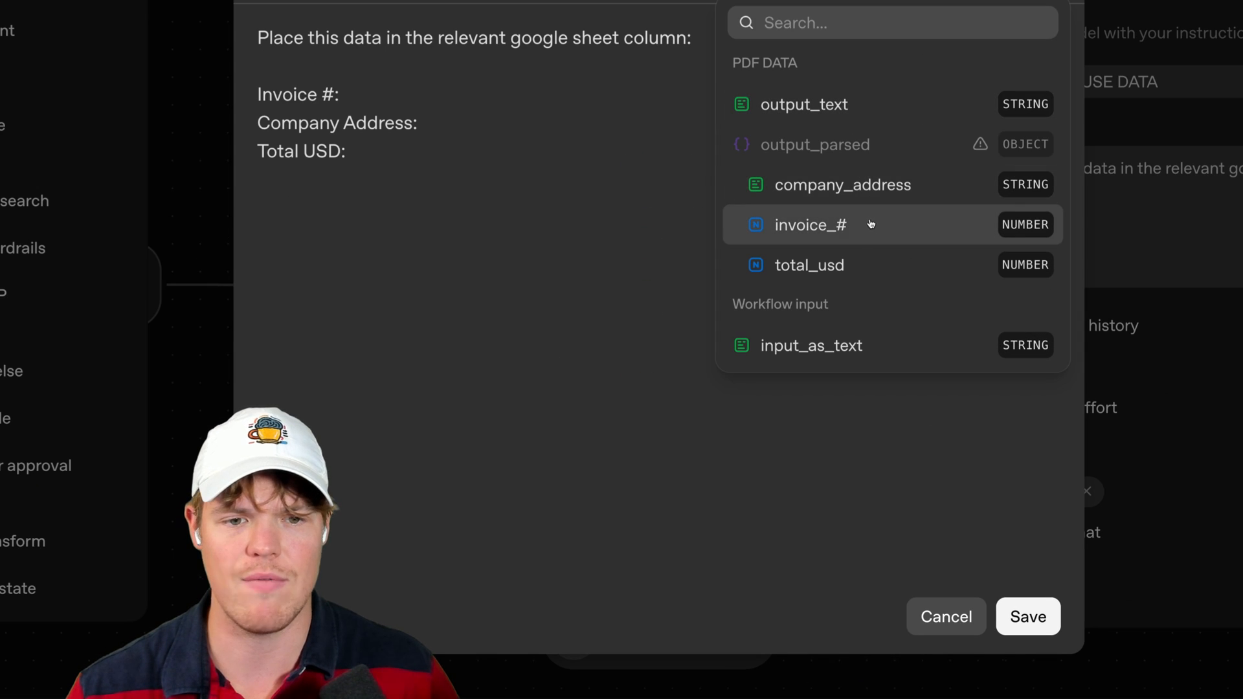
{"action": "left_click", "coordinate": [811, 224]}
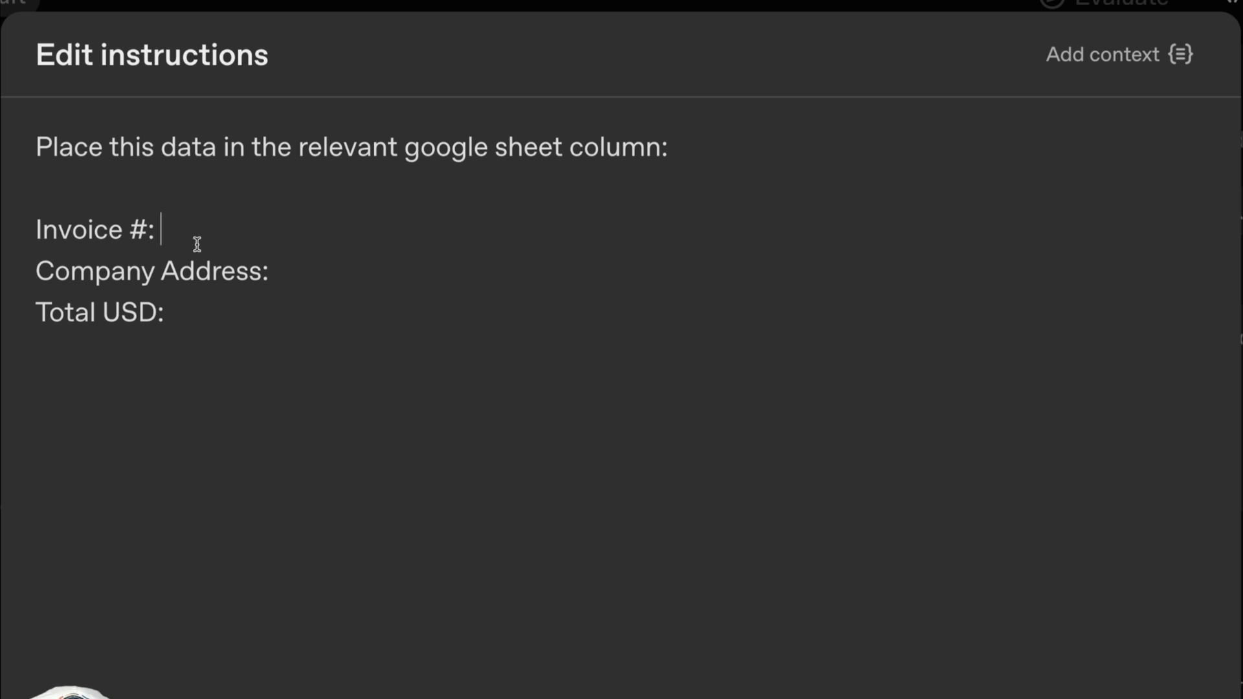
{"action": "type", "text": "{{input.output_parsed.invoice_#}}"}
{"action": "left_click", "coordinate": [153, 272]}
{"action": "type", "text": " {{input.output_parsed.company_addres}}"}
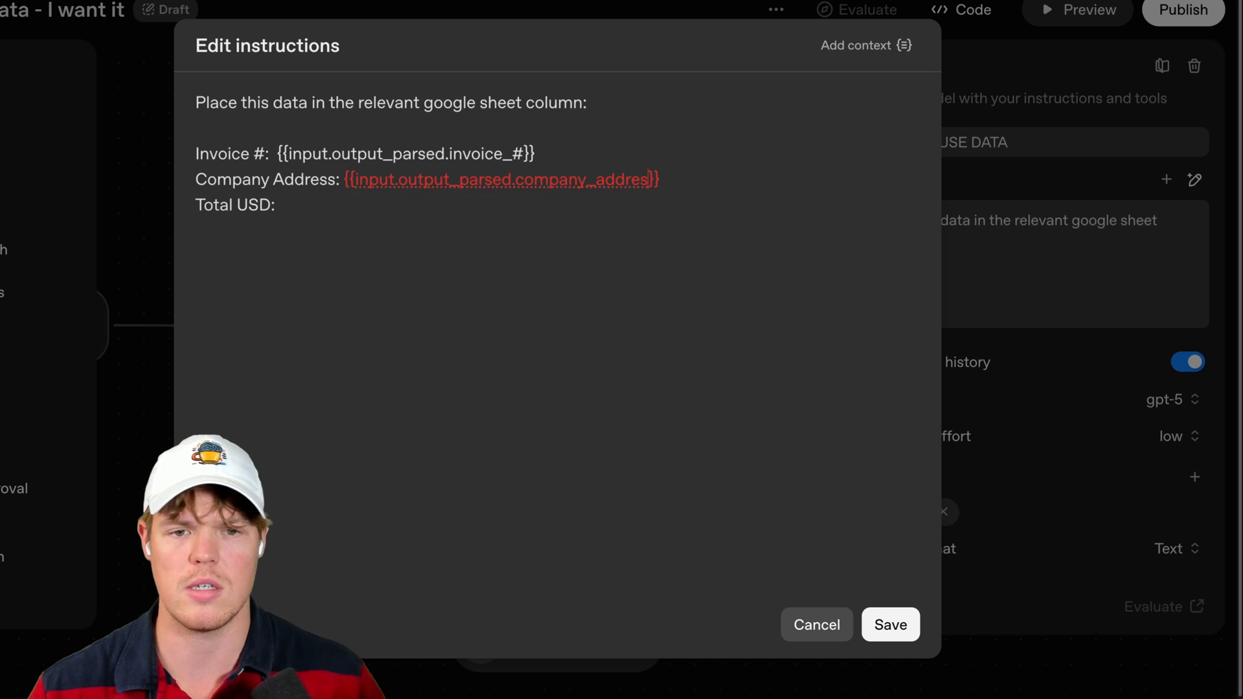
{"action": "double_click", "coordinate": [586, 179]}
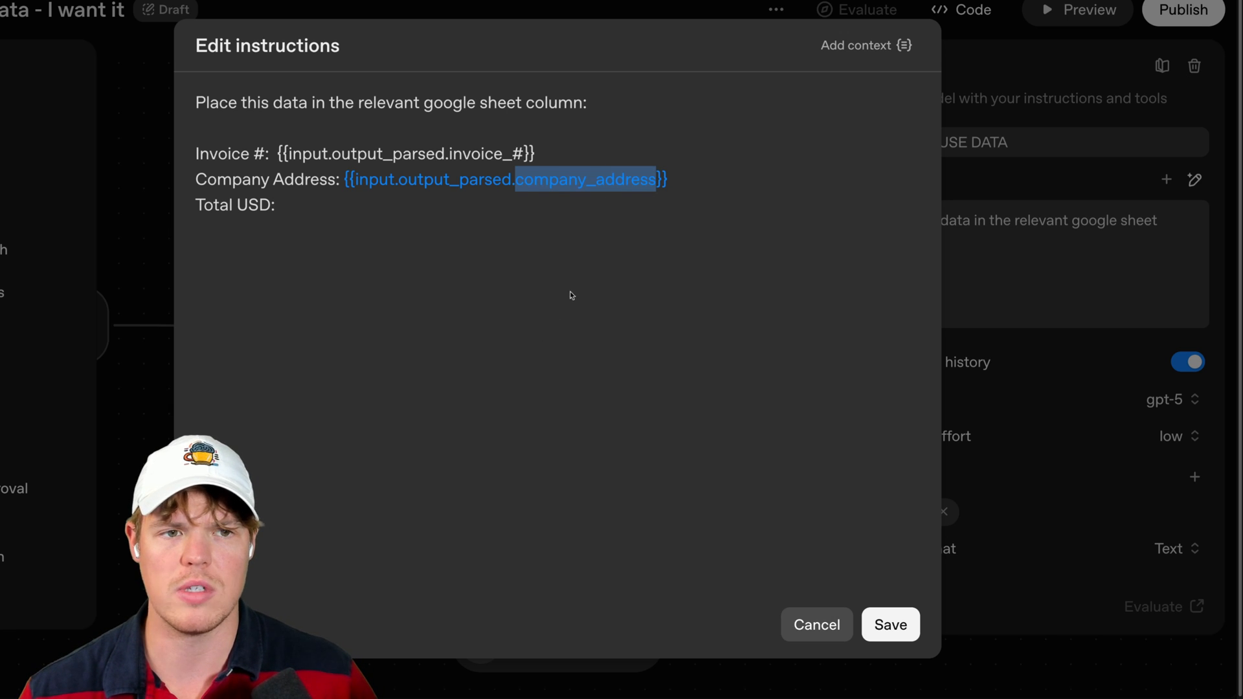
{"action": "left_click", "coordinate": [888, 625]}
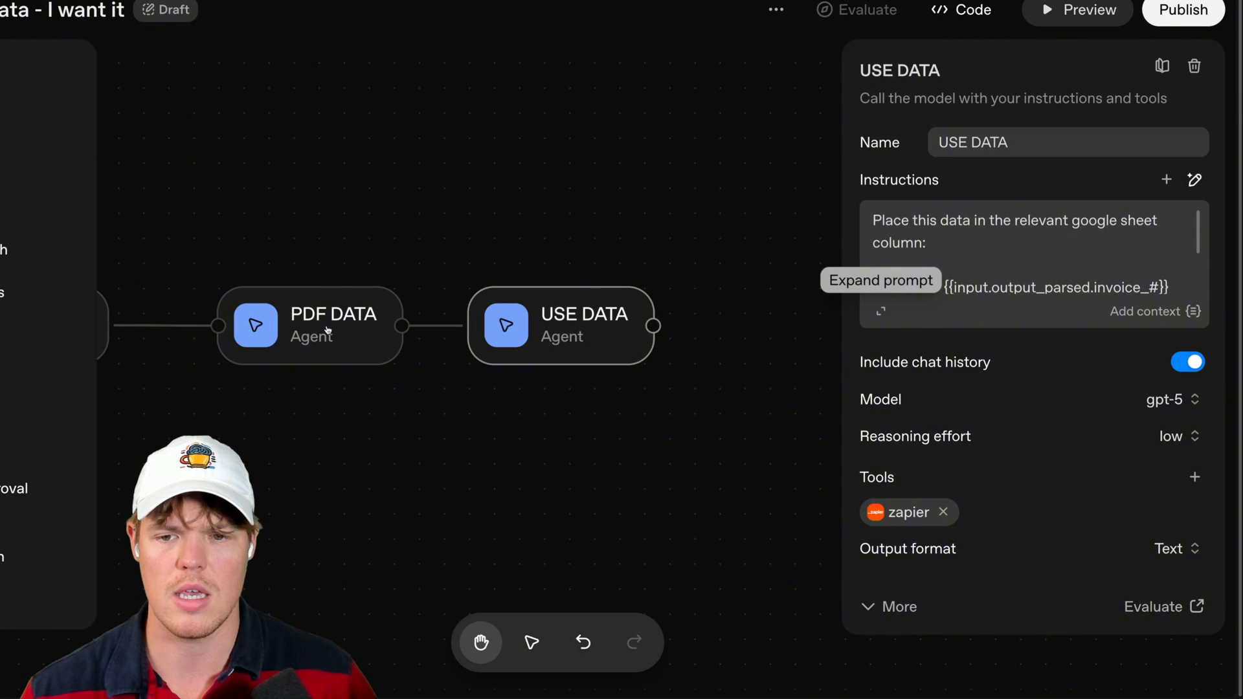
{"action": "left_click", "coordinate": [1168, 549]}
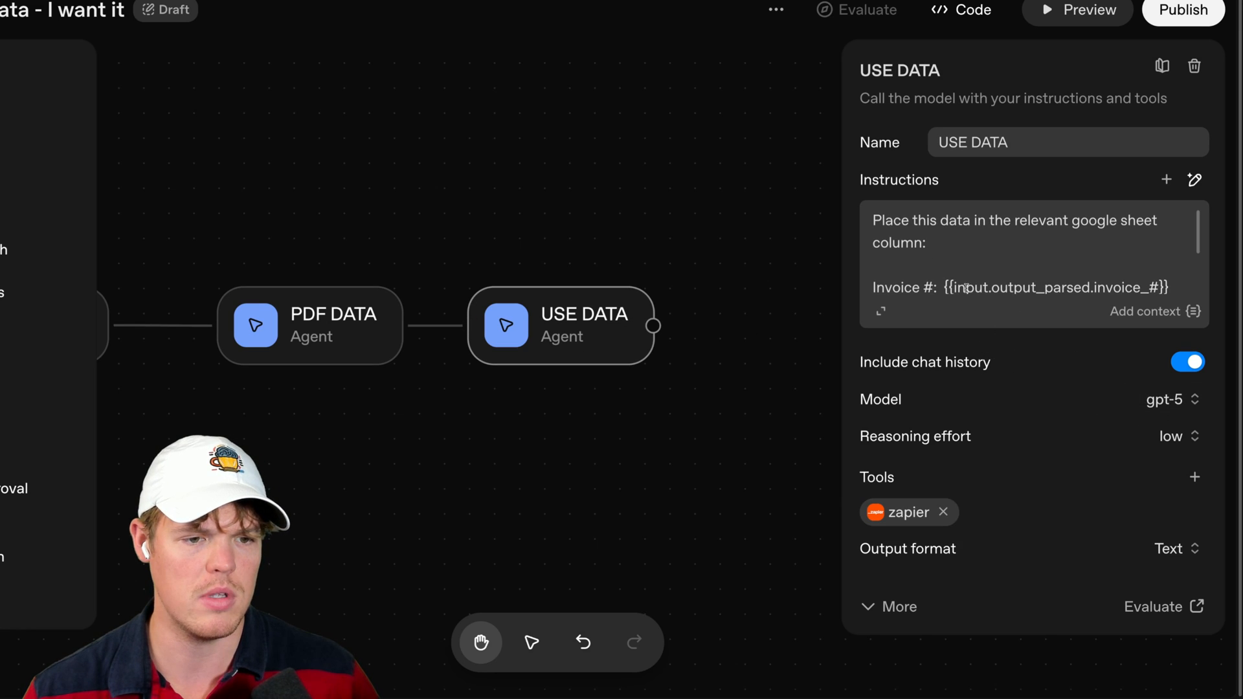
{"action": "left_click", "coordinate": [1195, 179]}
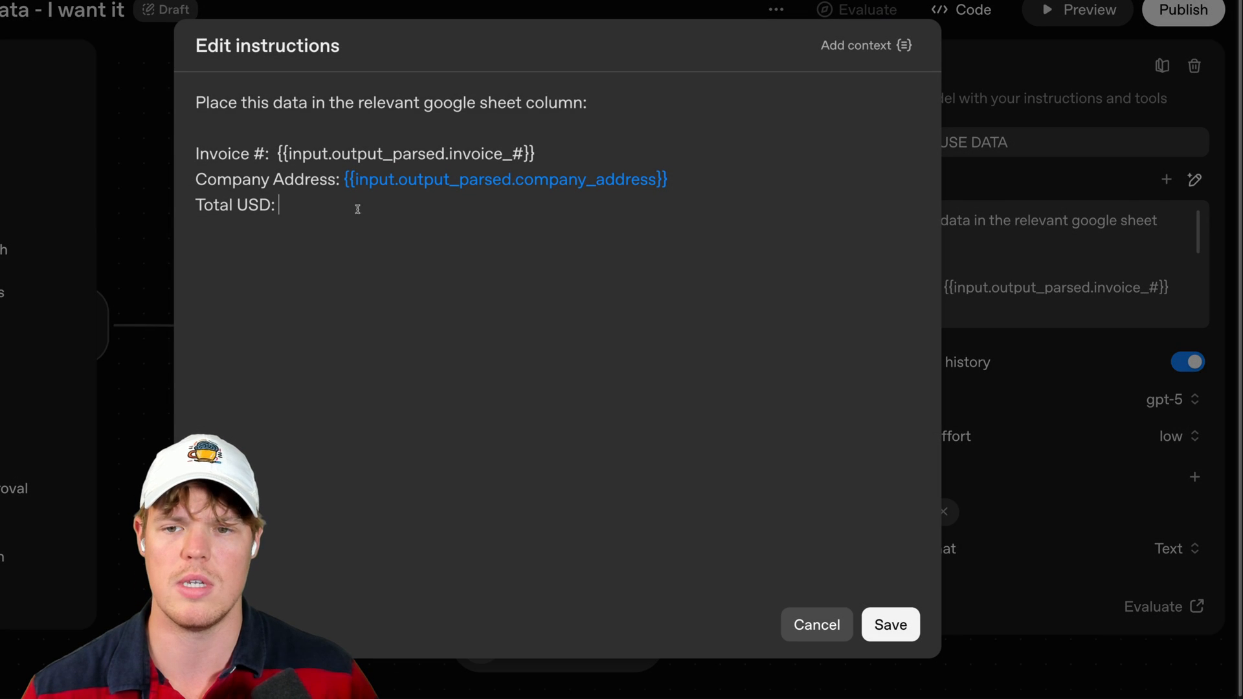
{"action": "type", "text": "{{input.output_parsed.total_usd}}"}
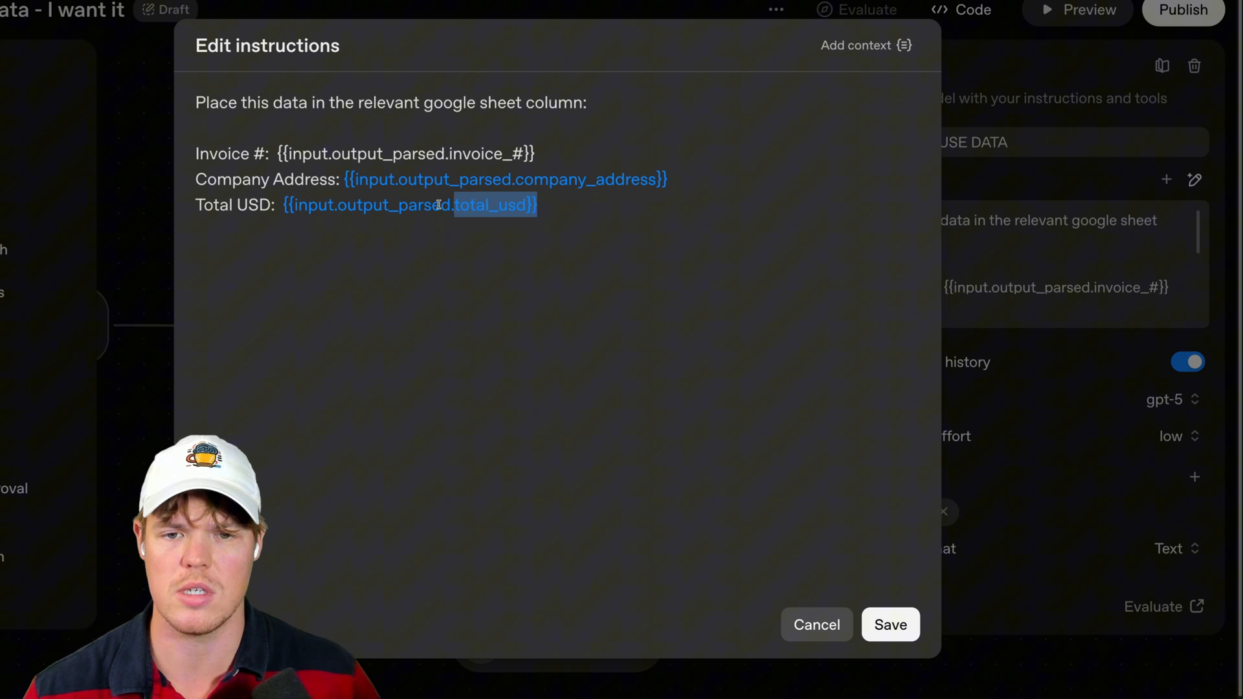
{"action": "mouse_move", "coordinate": [519, 103]}
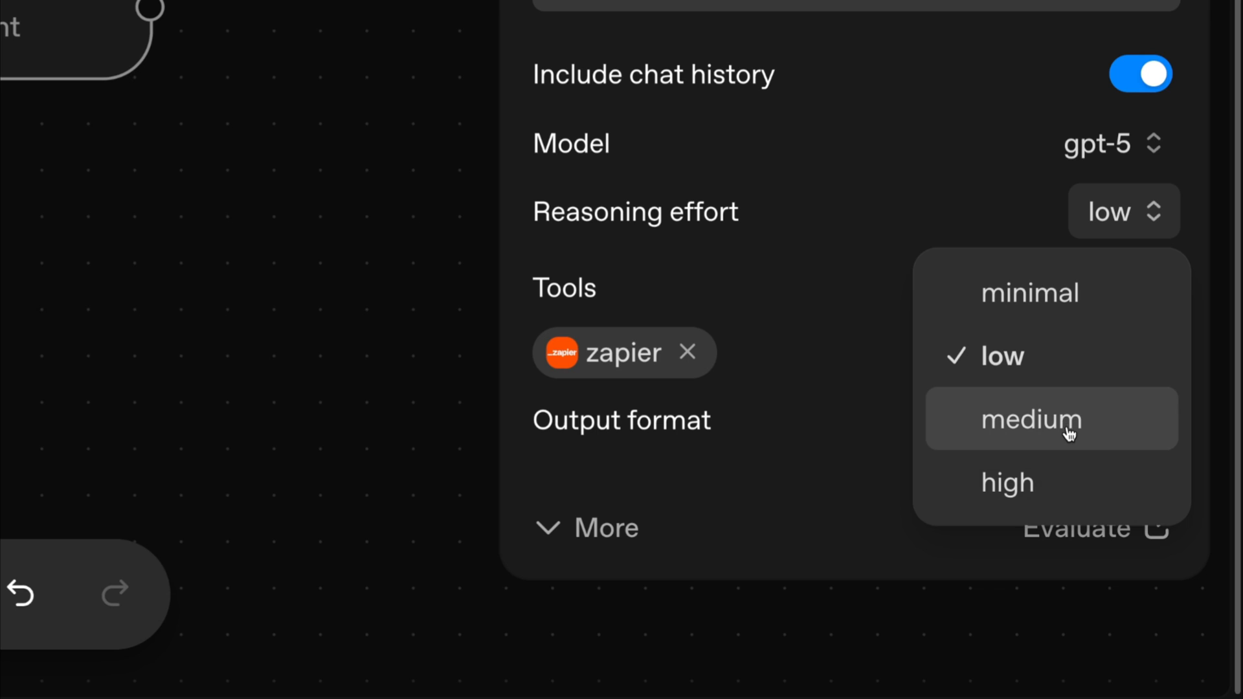
- Set USE DATA's reasoning effort to high and bring up the attached zapier tool's settings
{"action": "left_click", "coordinate": [1007, 481]}
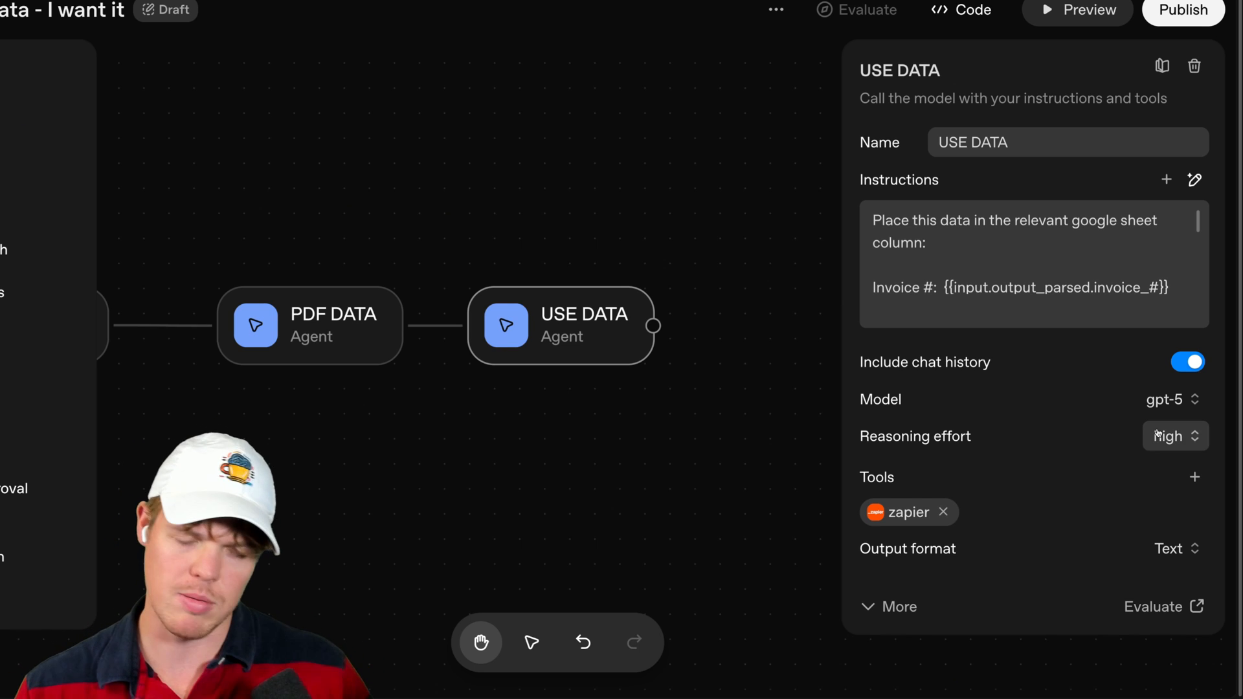
{"action": "left_click", "coordinate": [1174, 436]}
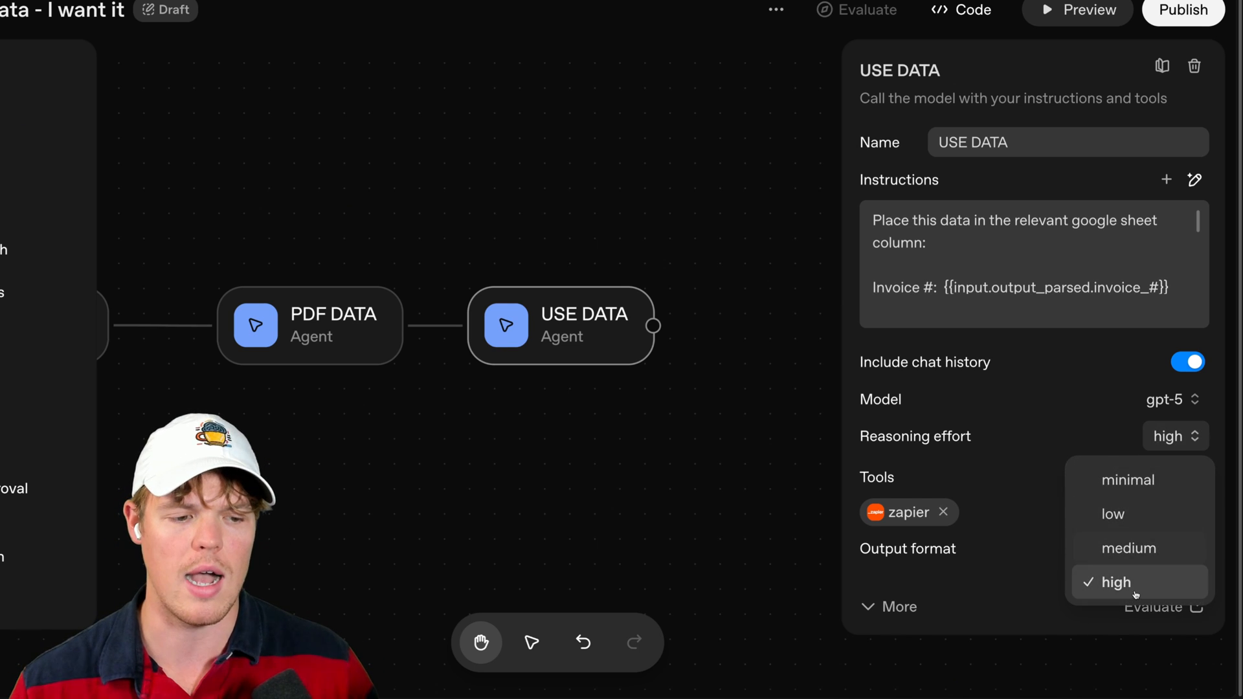
{"action": "left_click", "coordinate": [1115, 582]}
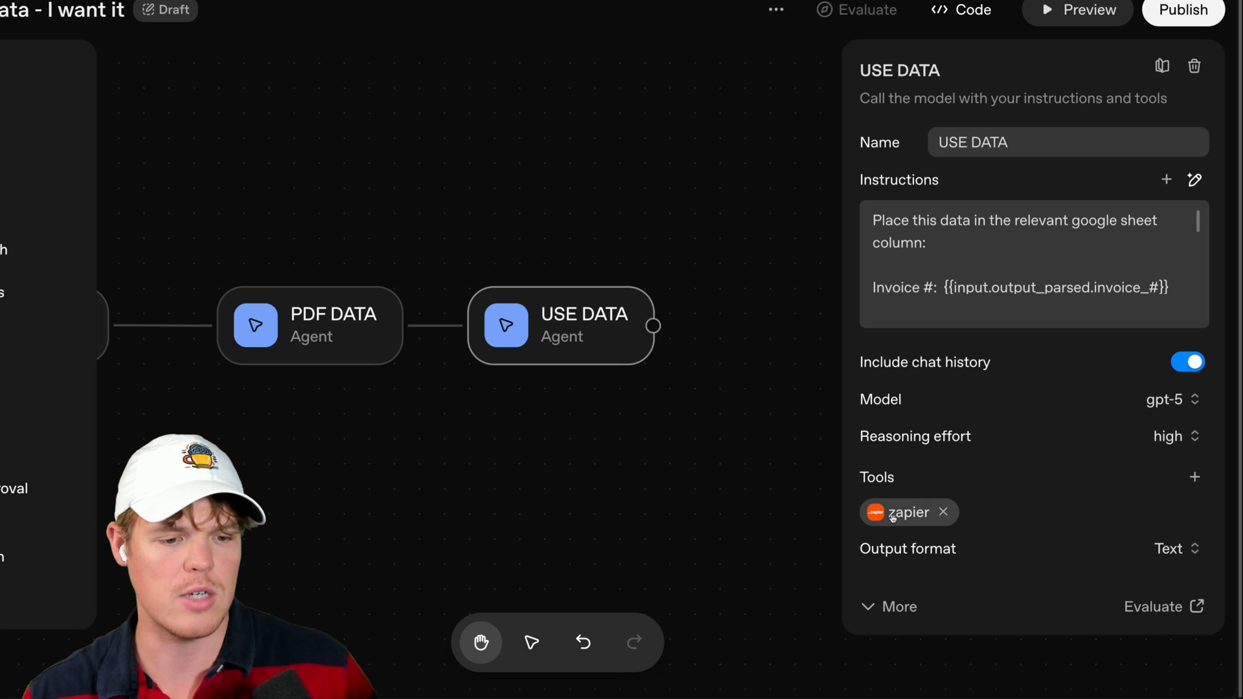
{"action": "left_click", "coordinate": [1196, 477]}
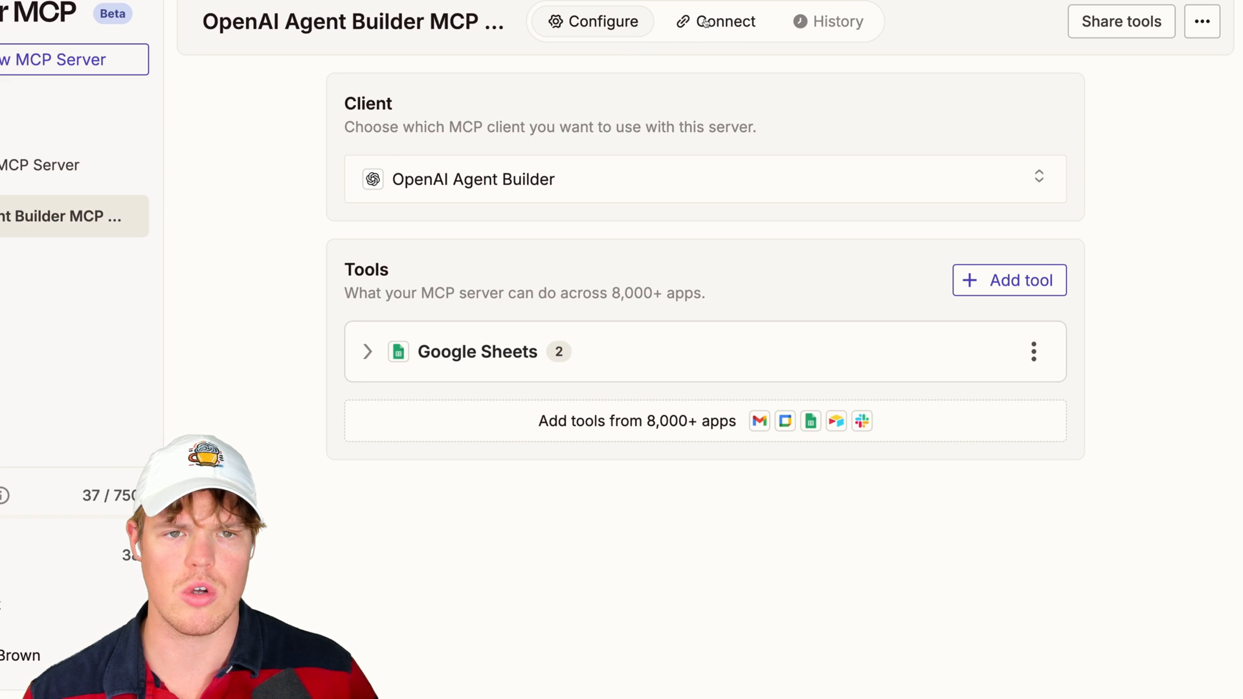
- Connect the Zapier MCP server with google_sheets_lookup_spreadsheet_rows_advanced enabled and add it
{"action": "left_click", "coordinate": [920, 285]}
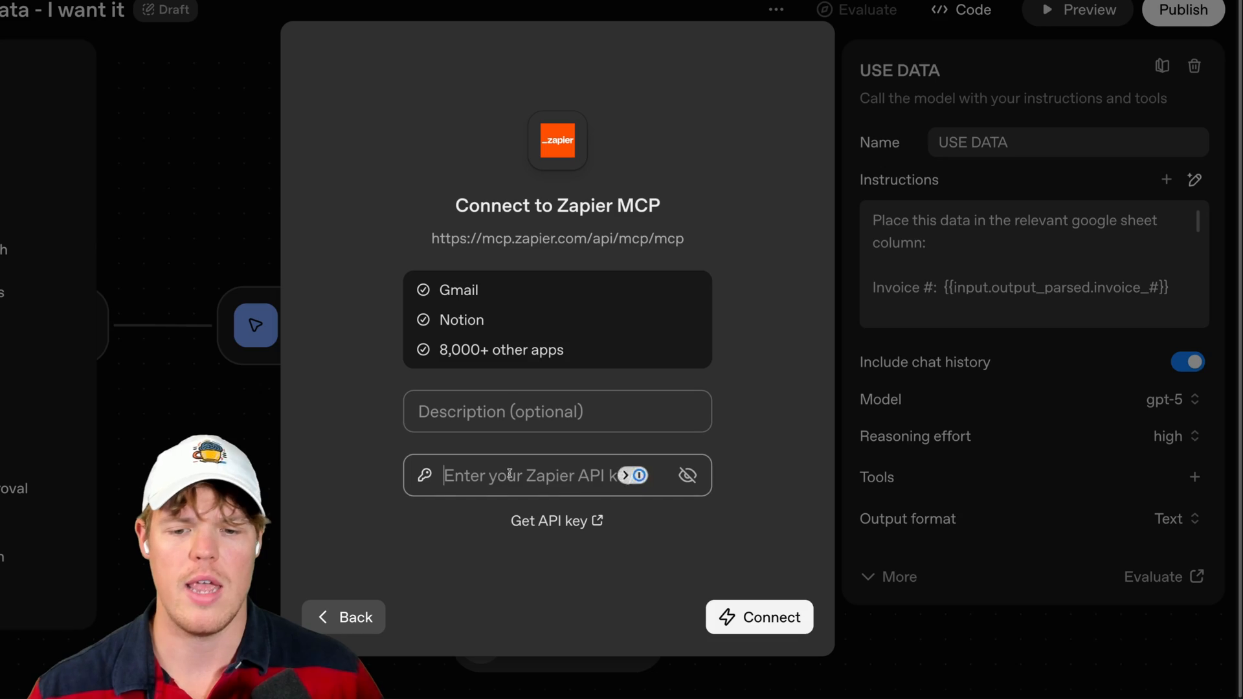
{"action": "left_click", "coordinate": [758, 616]}
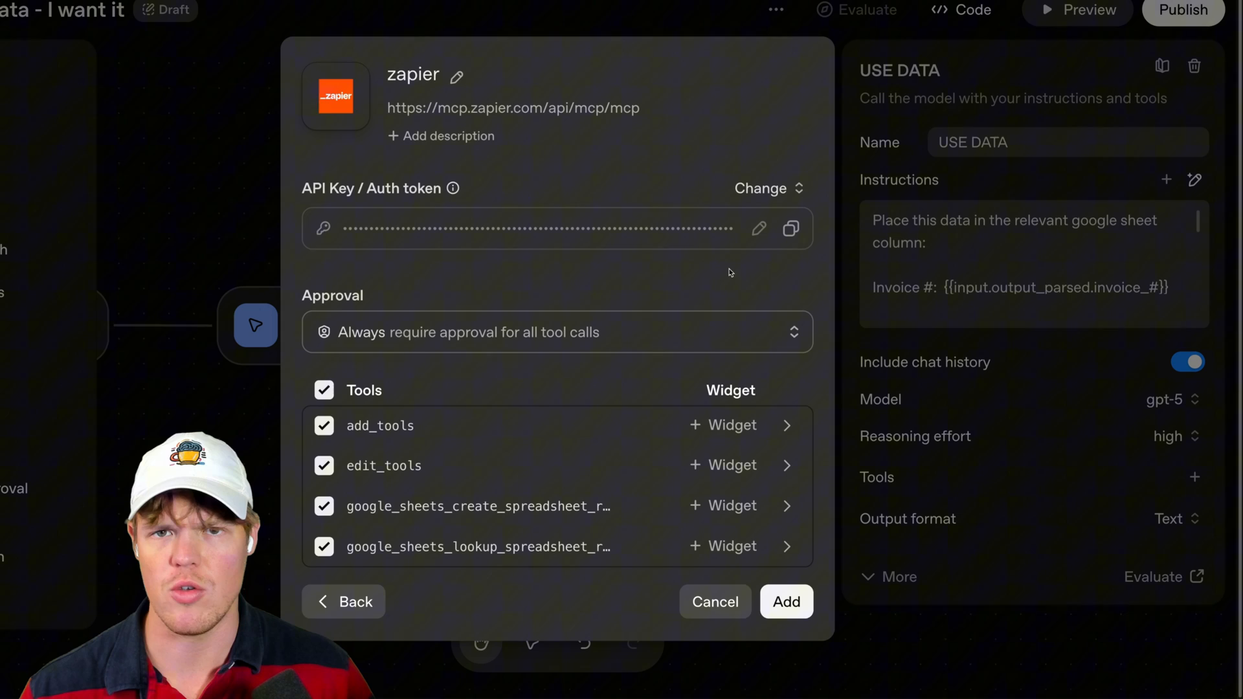
{"action": "mouse_move", "coordinate": [708, 271]}
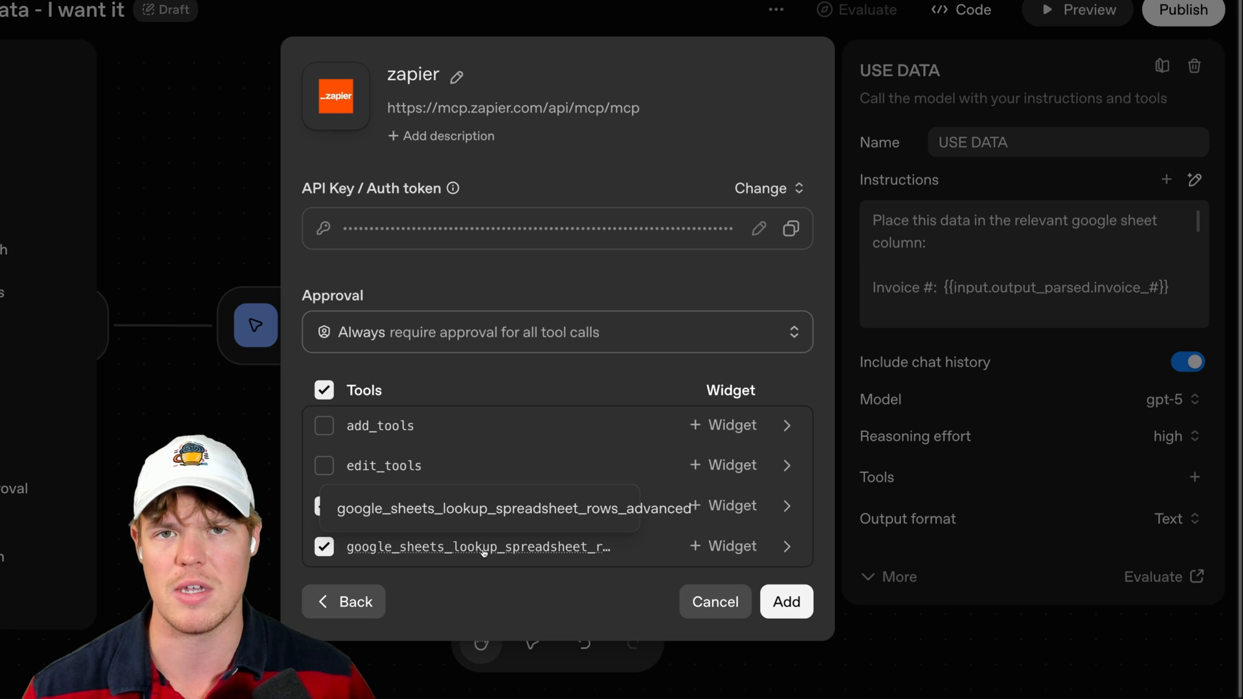
{"action": "left_click", "coordinate": [785, 602]}
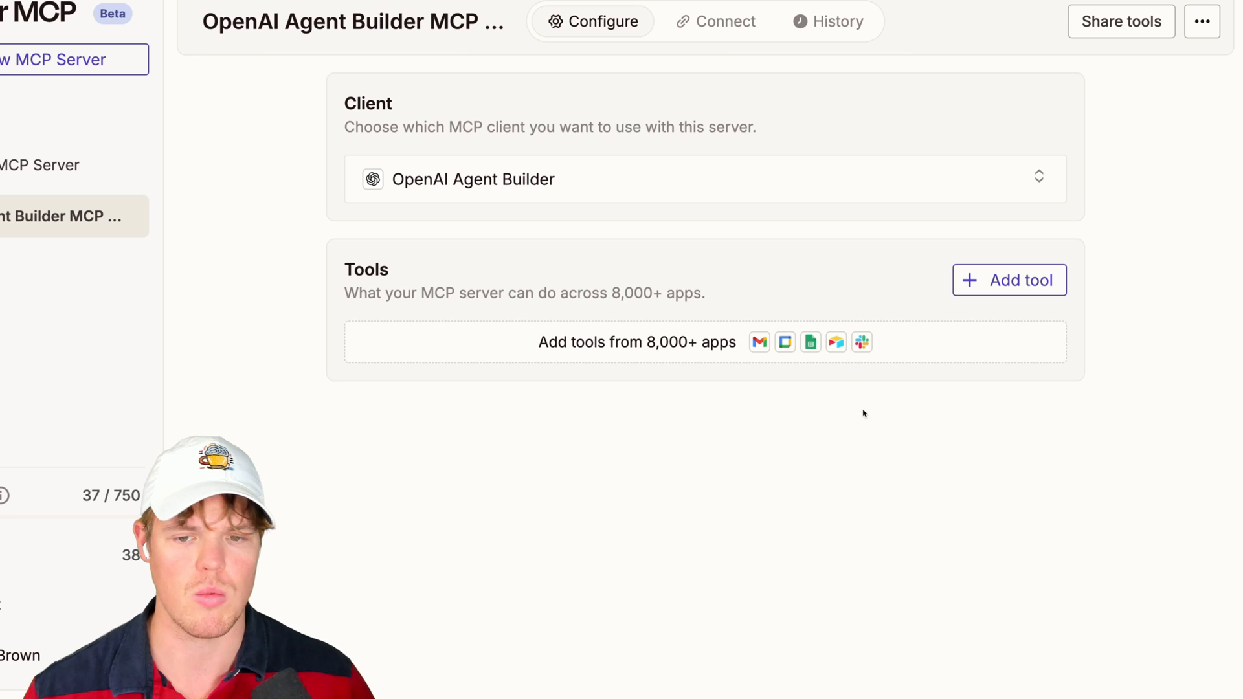
- Add Google Sheets Lookup Spreadsheet Rows (Advanced) with Spreadsheet set to a specific value
{"action": "left_click", "coordinate": [811, 342]}
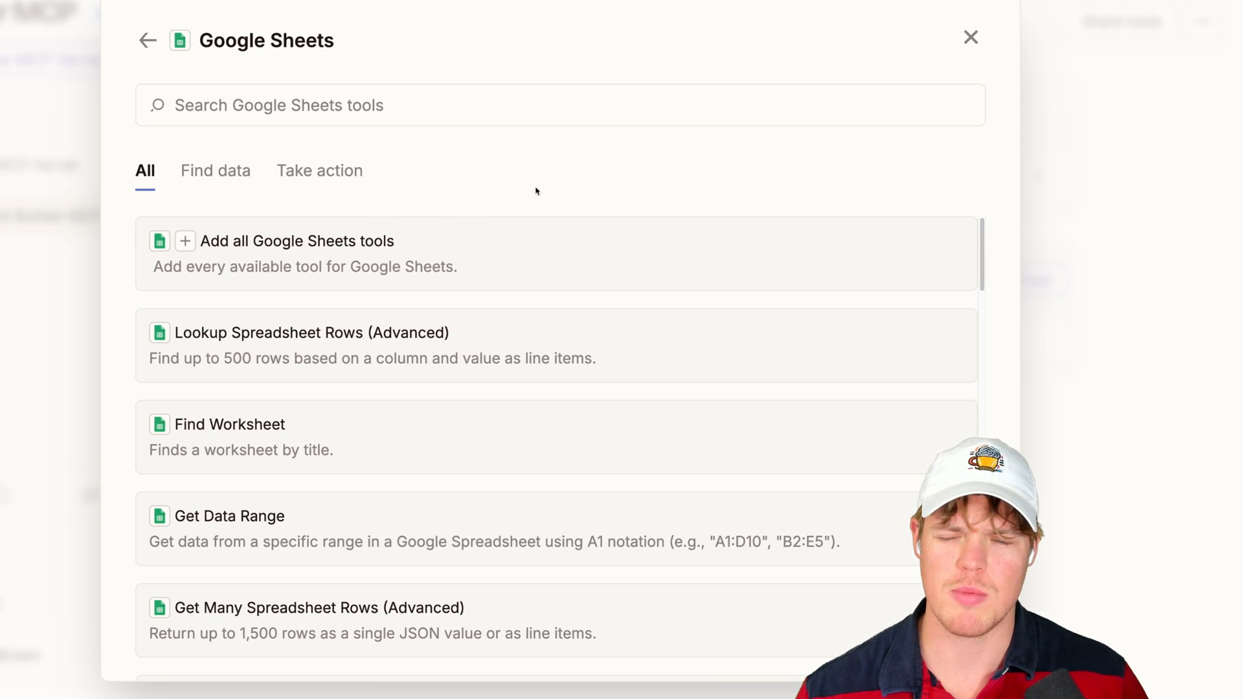
{"action": "mouse_move", "coordinate": [264, 357]}
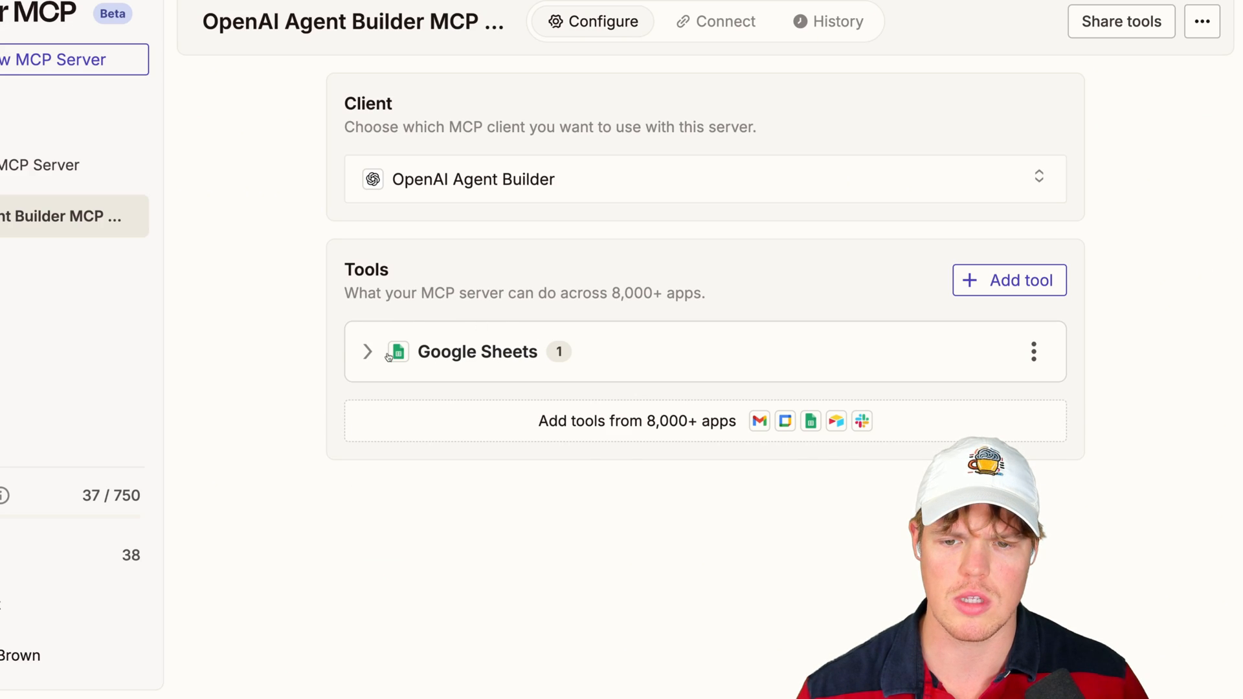
{"action": "left_click", "coordinate": [367, 351]}
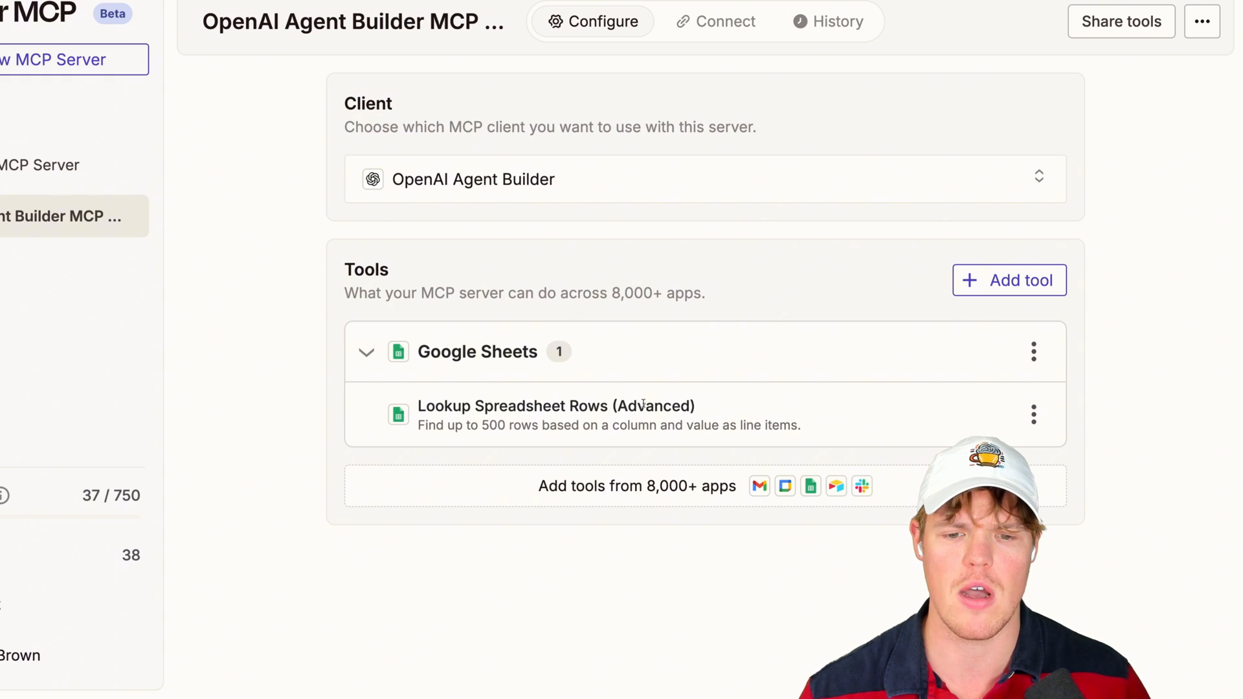
{"action": "left_click", "coordinate": [553, 405]}
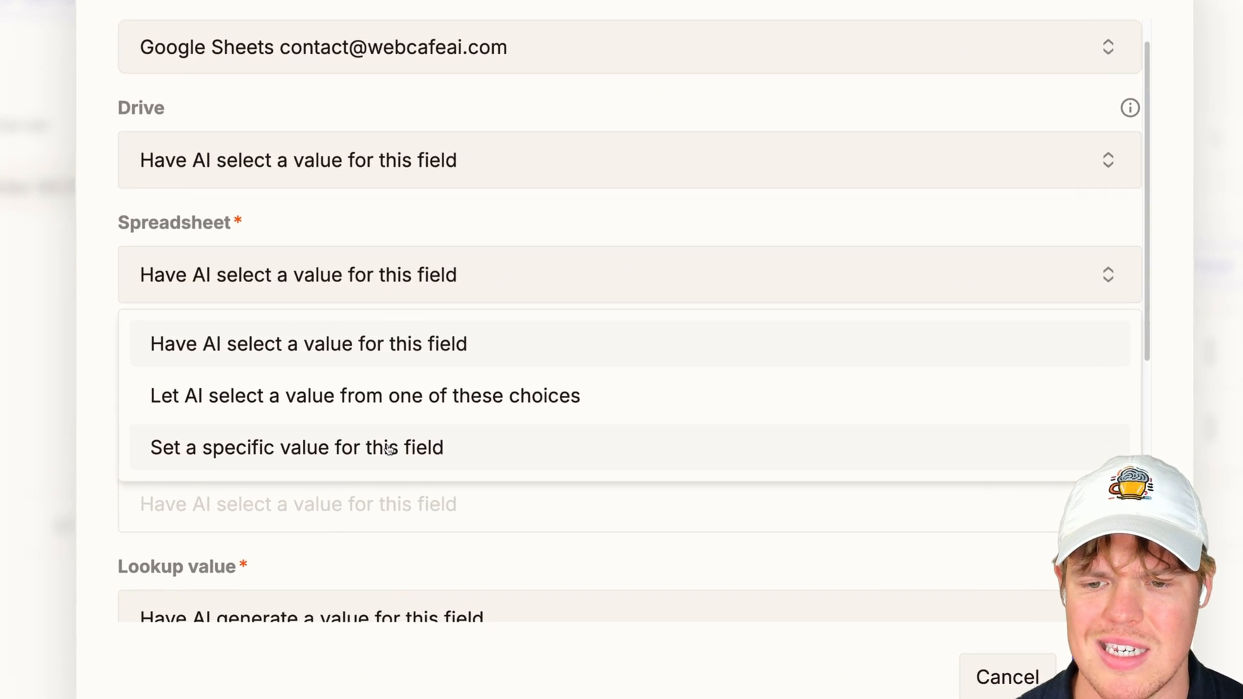
{"action": "left_click", "coordinate": [297, 447]}
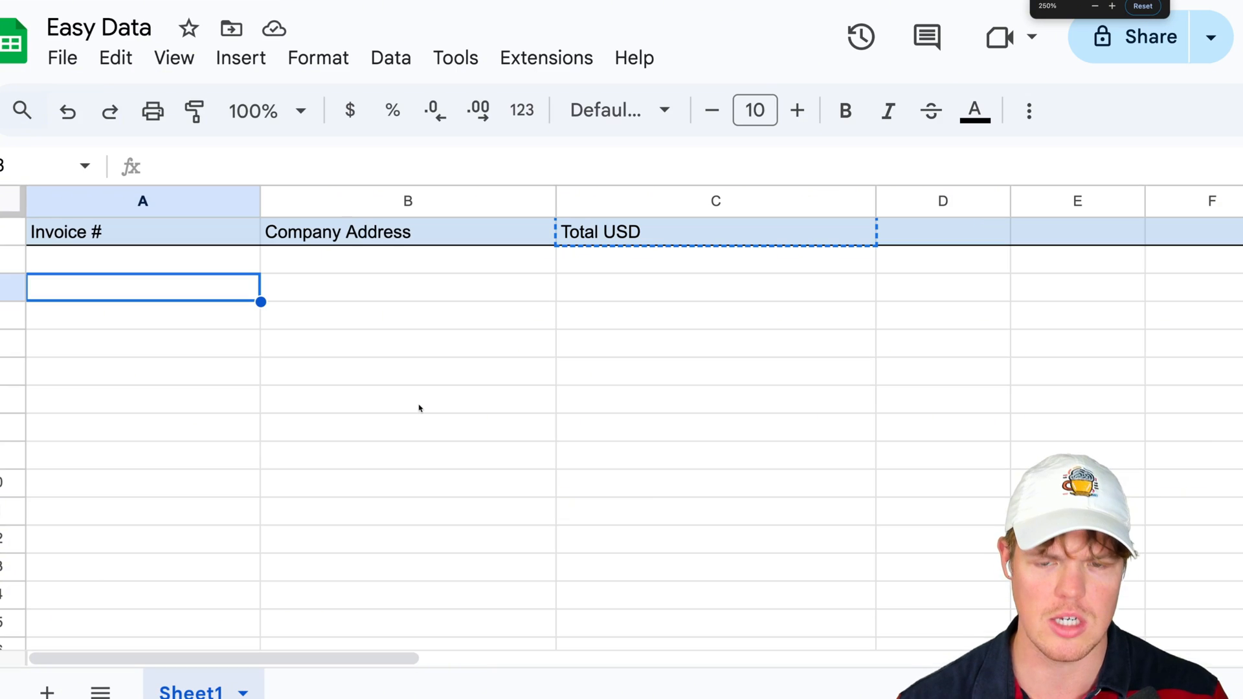
{"action": "left_click", "coordinate": [408, 400]}
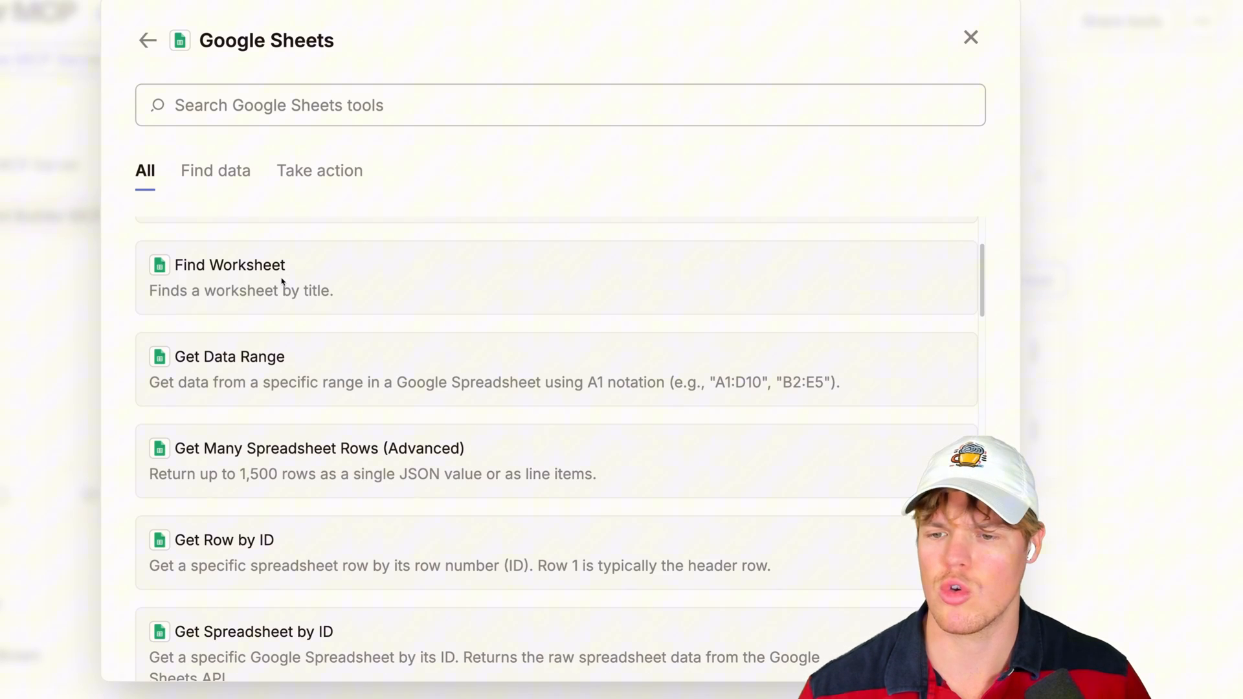
- Add a Create Spreadsheet Row tool pointed at the Easy Data spreadsheet and save it
{"action": "type", "text": "create"}
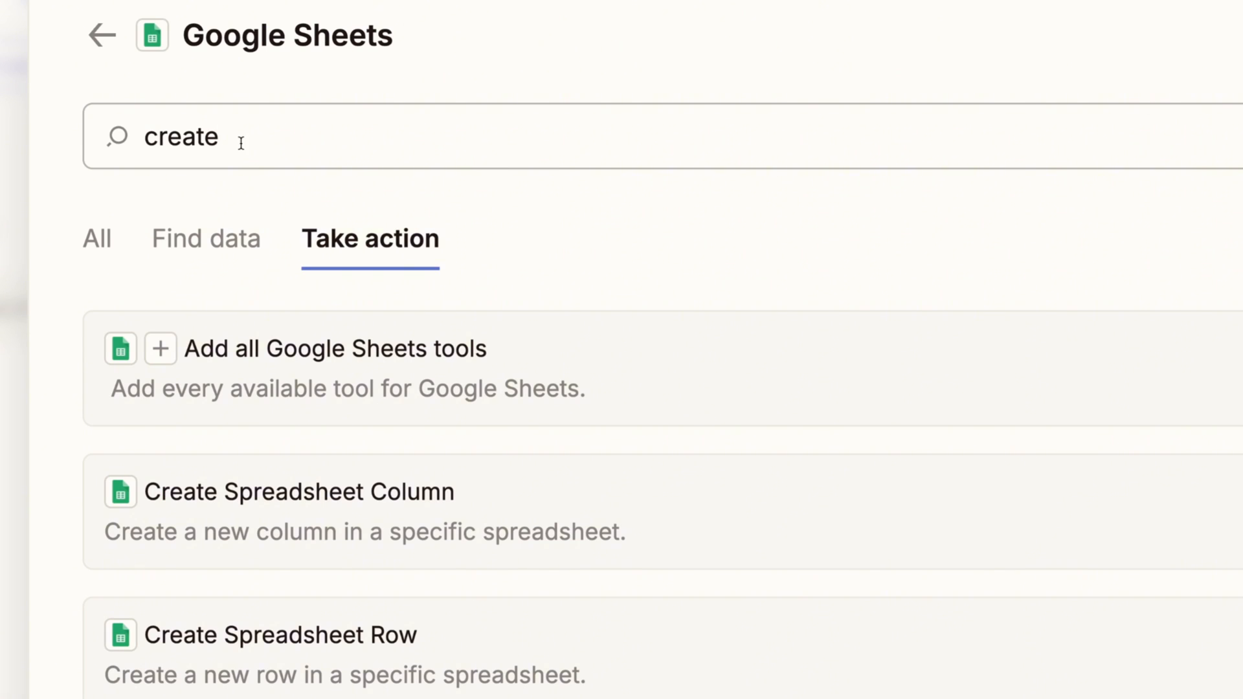
{"action": "mouse_move", "coordinate": [478, 242]}
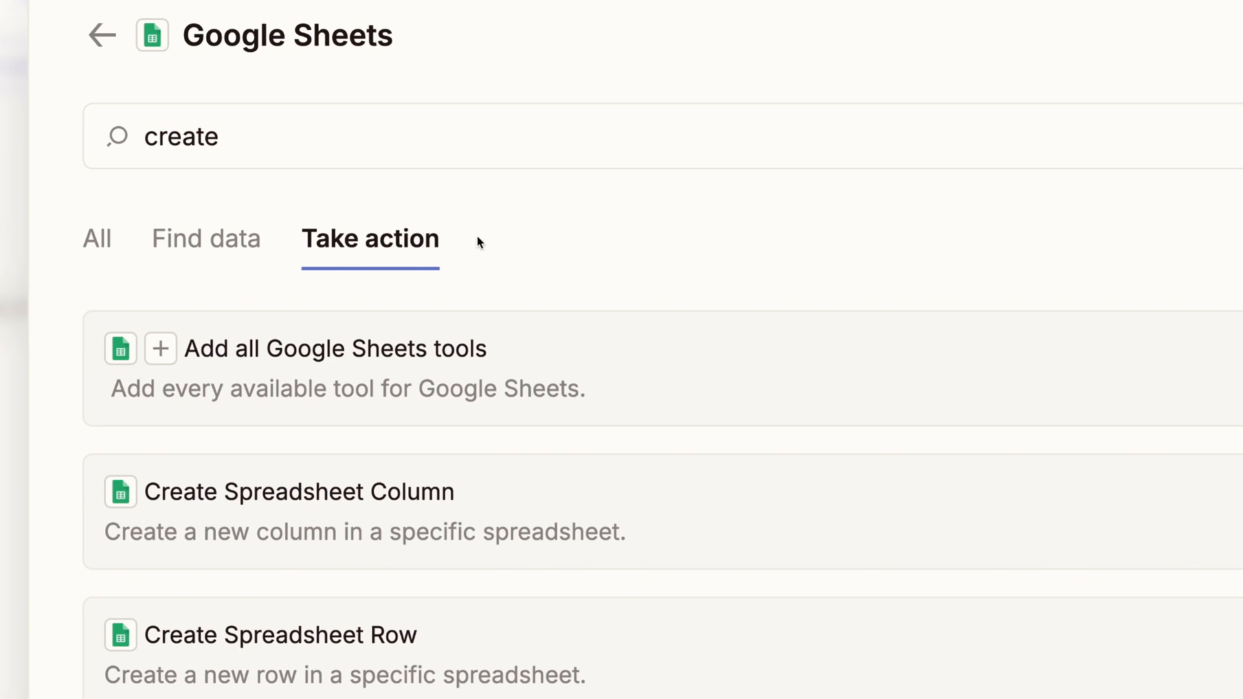
{"action": "scroll", "scroll_direction": "down", "scroll_amount": 3}
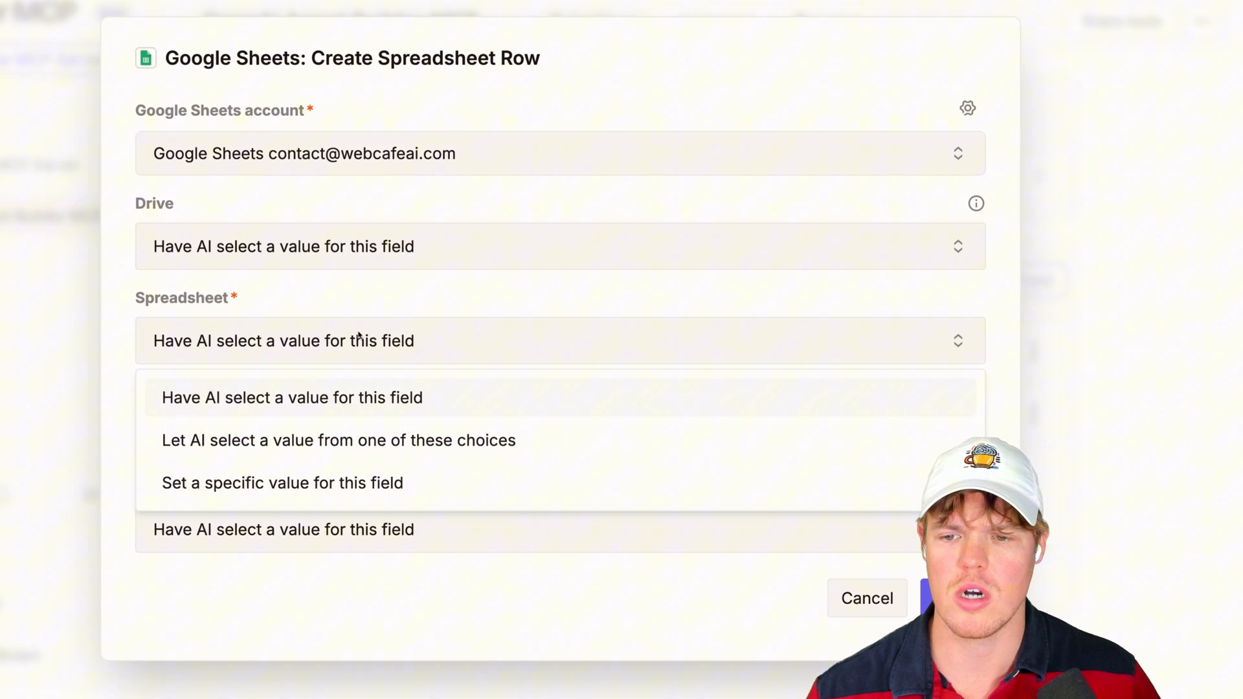
{"action": "left_click", "coordinate": [281, 483]}
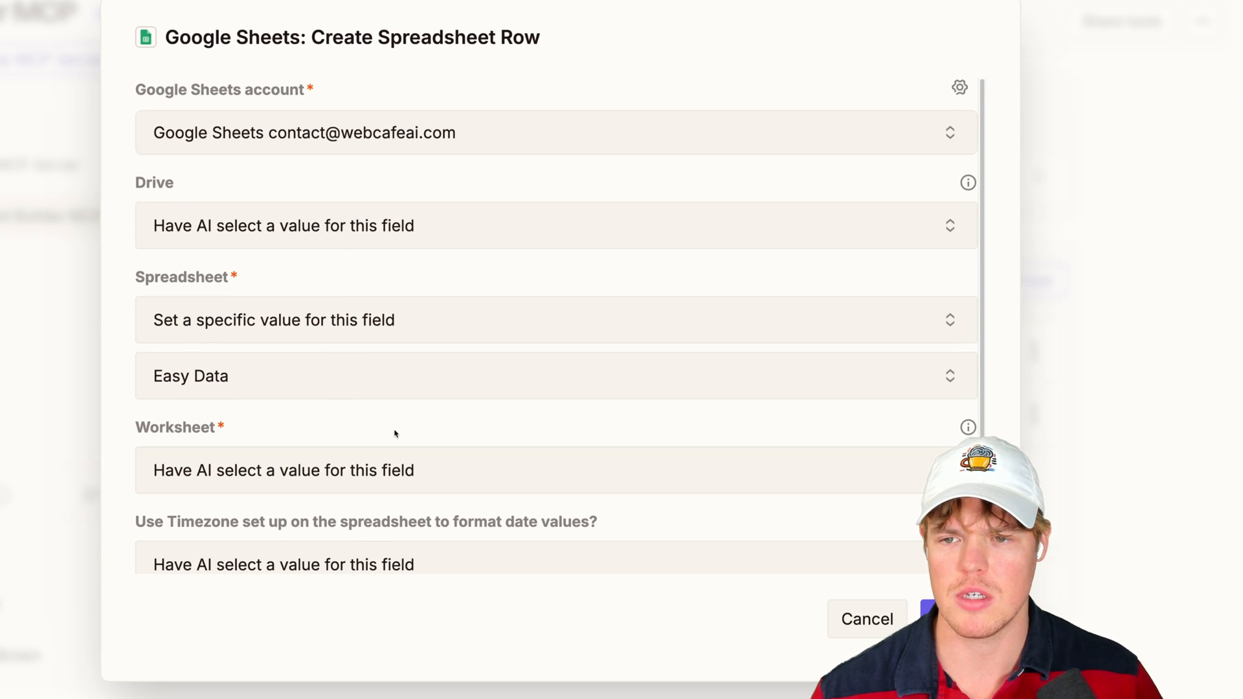
{"action": "left_click", "coordinate": [867, 619]}
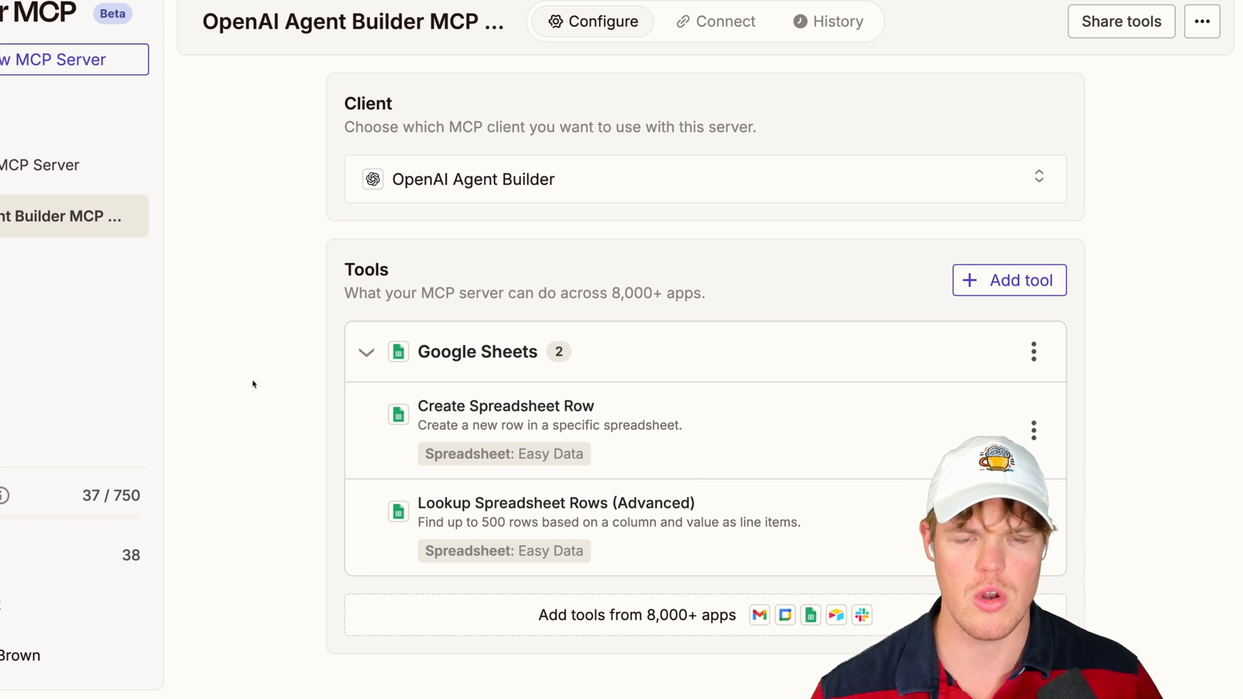
- Browse the other apps without adding tools and return to the USE DATA agent
{"action": "scroll", "scroll_direction": "down", "scroll_amount": 3}
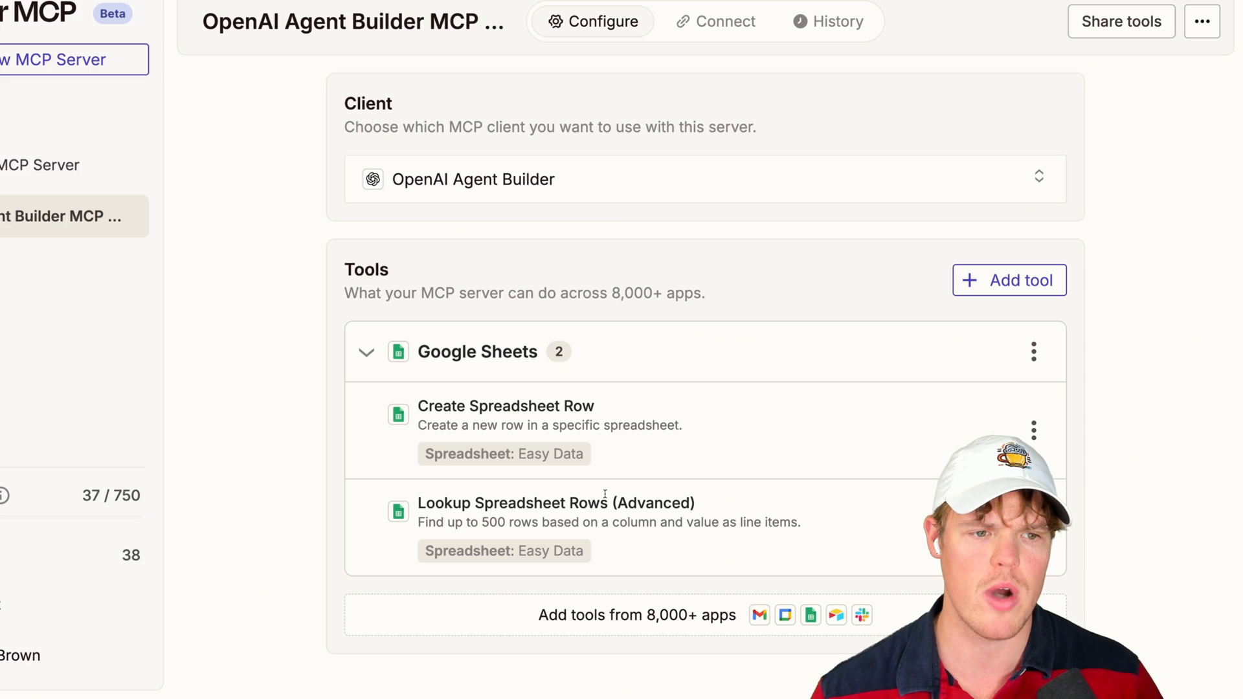
{"action": "left_click", "coordinate": [1009, 279]}
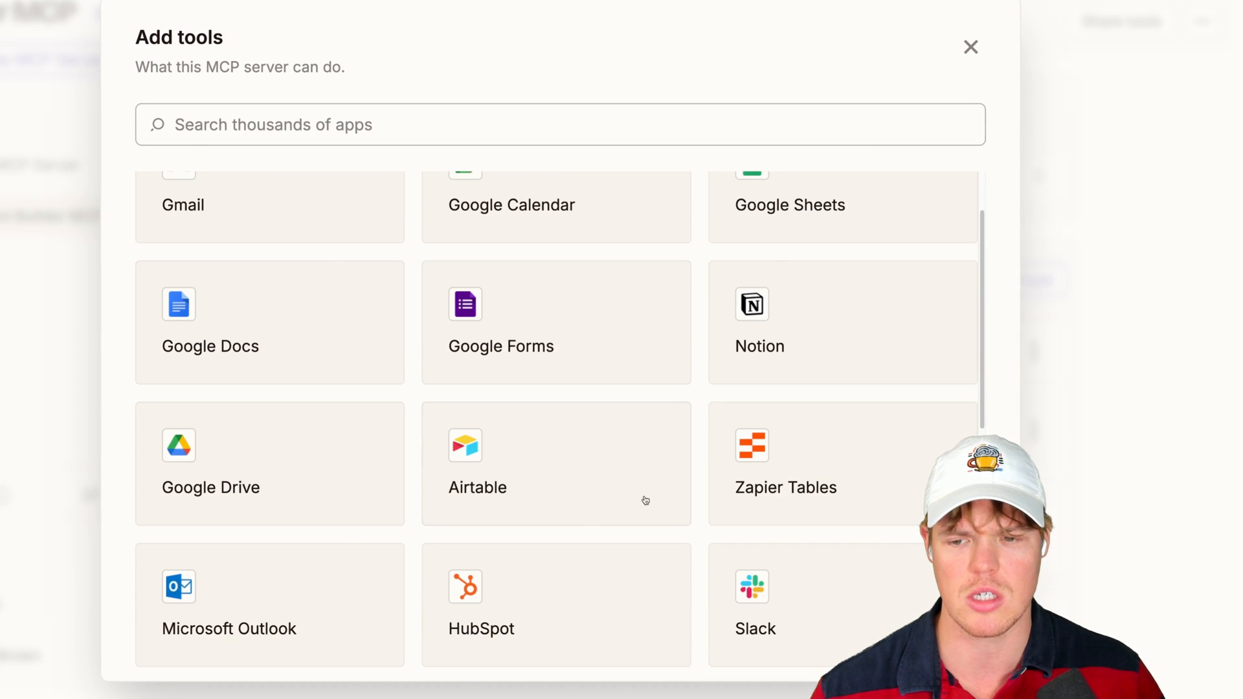
{"action": "left_click", "coordinate": [970, 46]}
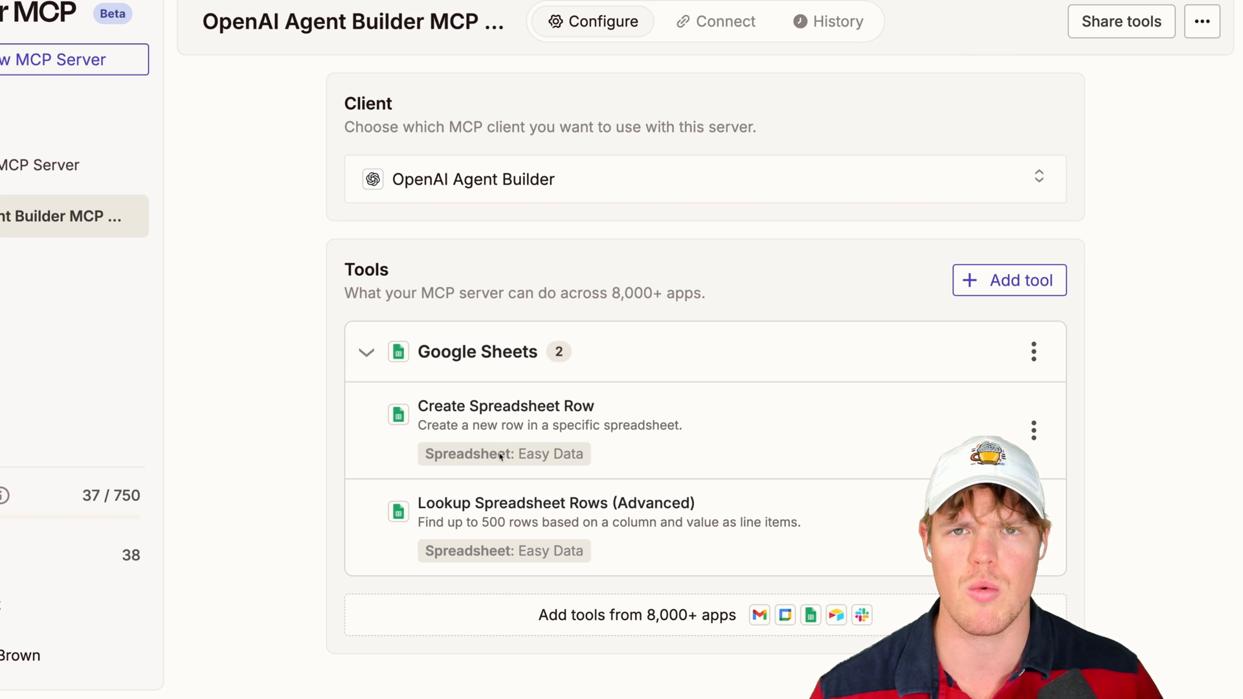
{"action": "scroll", "scroll_direction": "down", "scroll_amount": 3}
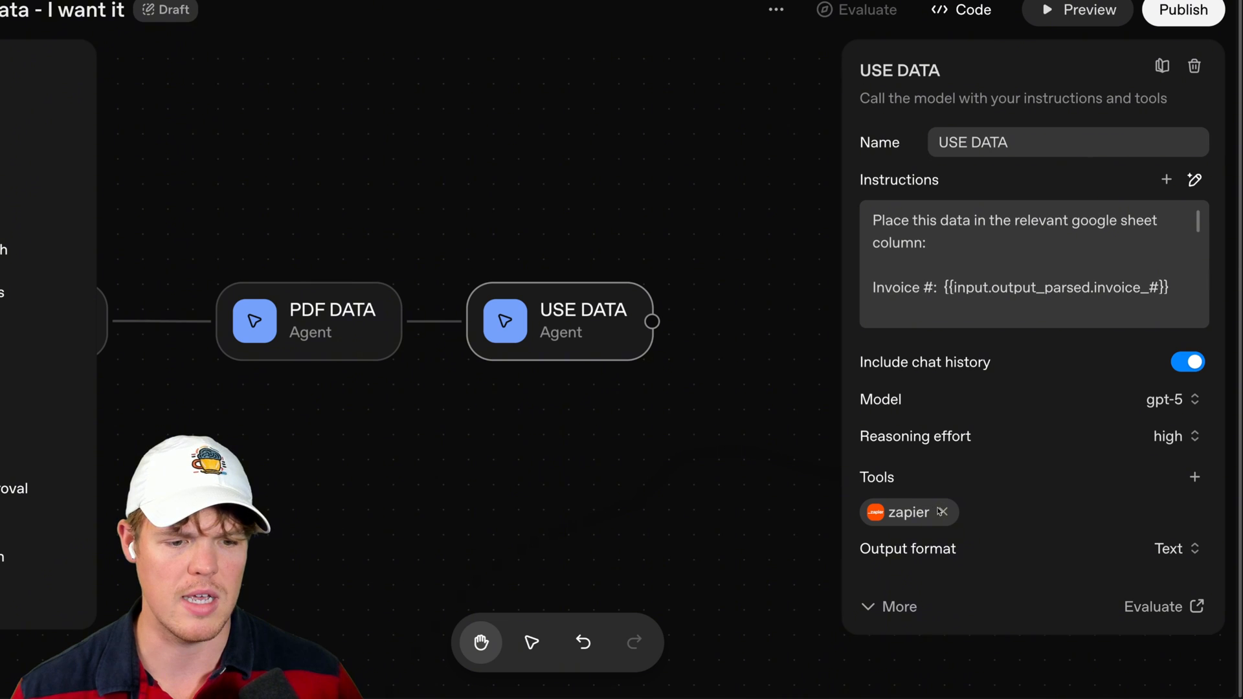
- Preview the workflow with invoice_data.pdf, filling a sheet row with Invoice # 7 and 262.5 total
{"action": "left_click", "coordinate": [907, 513]}
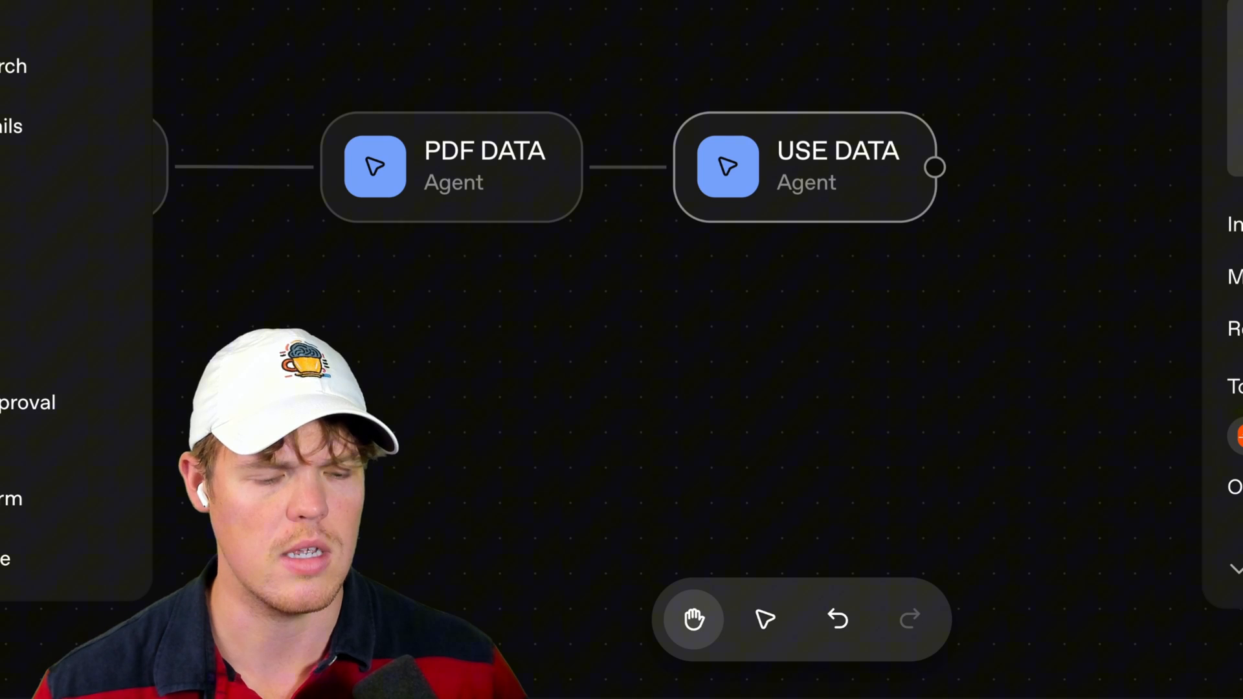
{"action": "left_click", "coordinate": [800, 167]}
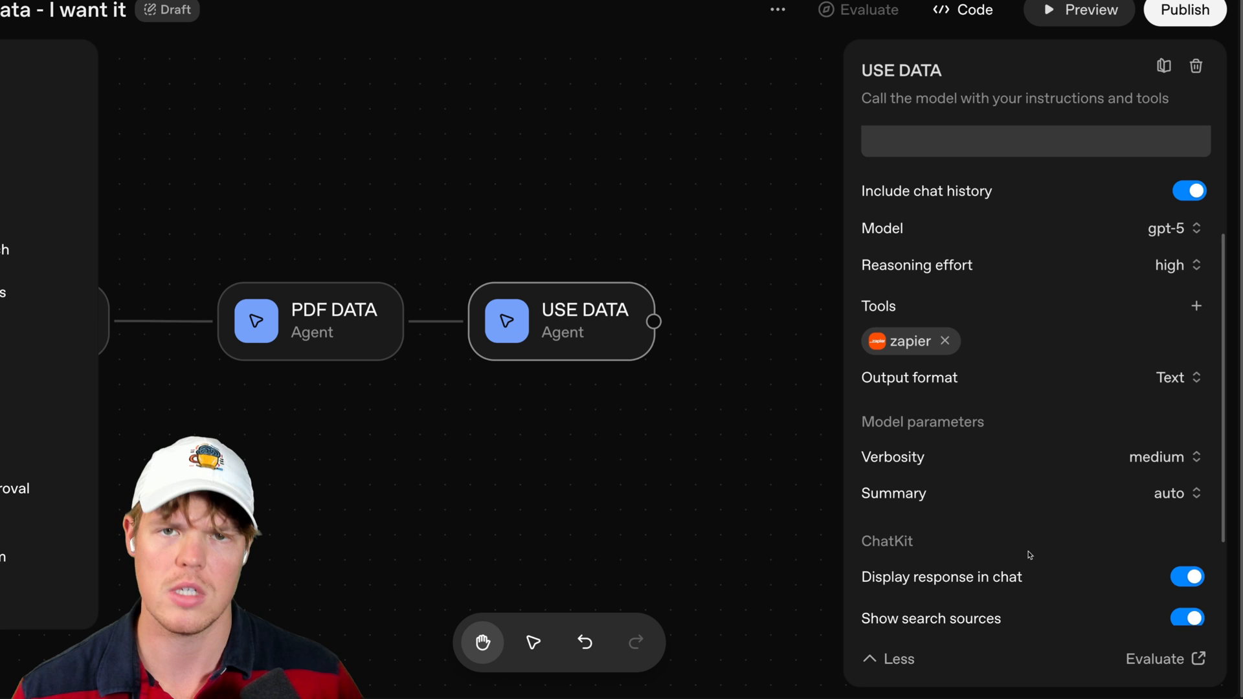
{"action": "left_click", "coordinate": [1079, 10]}
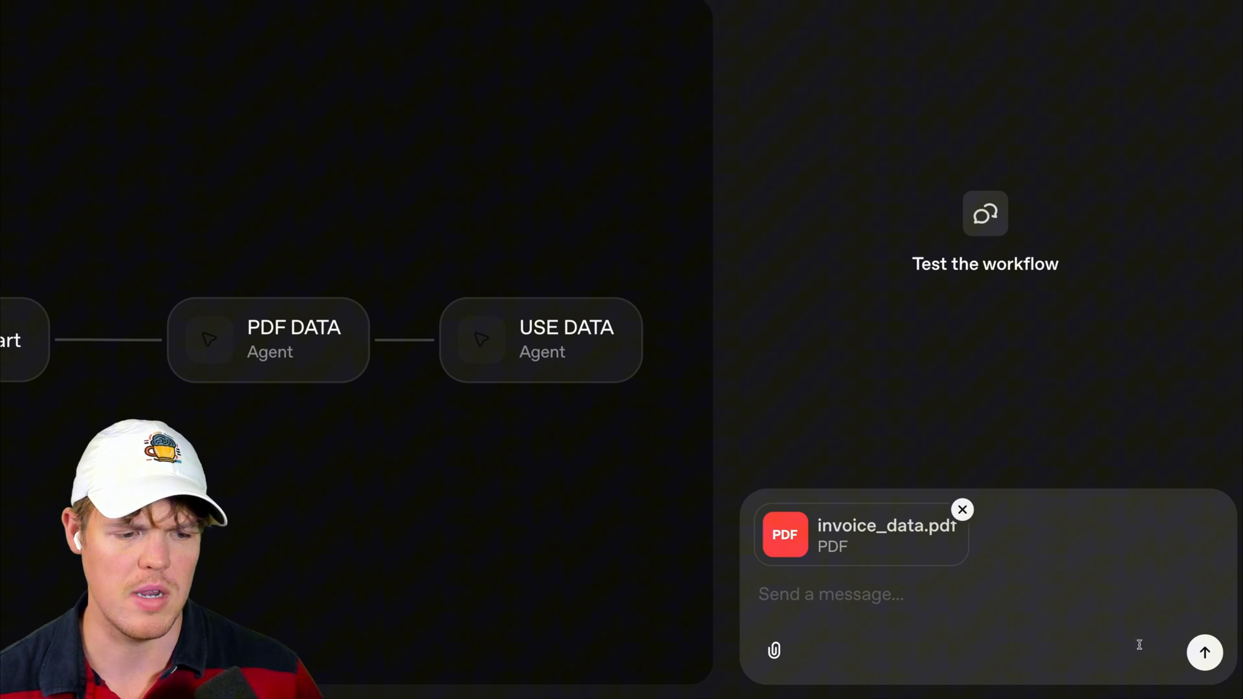
{"action": "left_click", "coordinate": [1203, 651]}
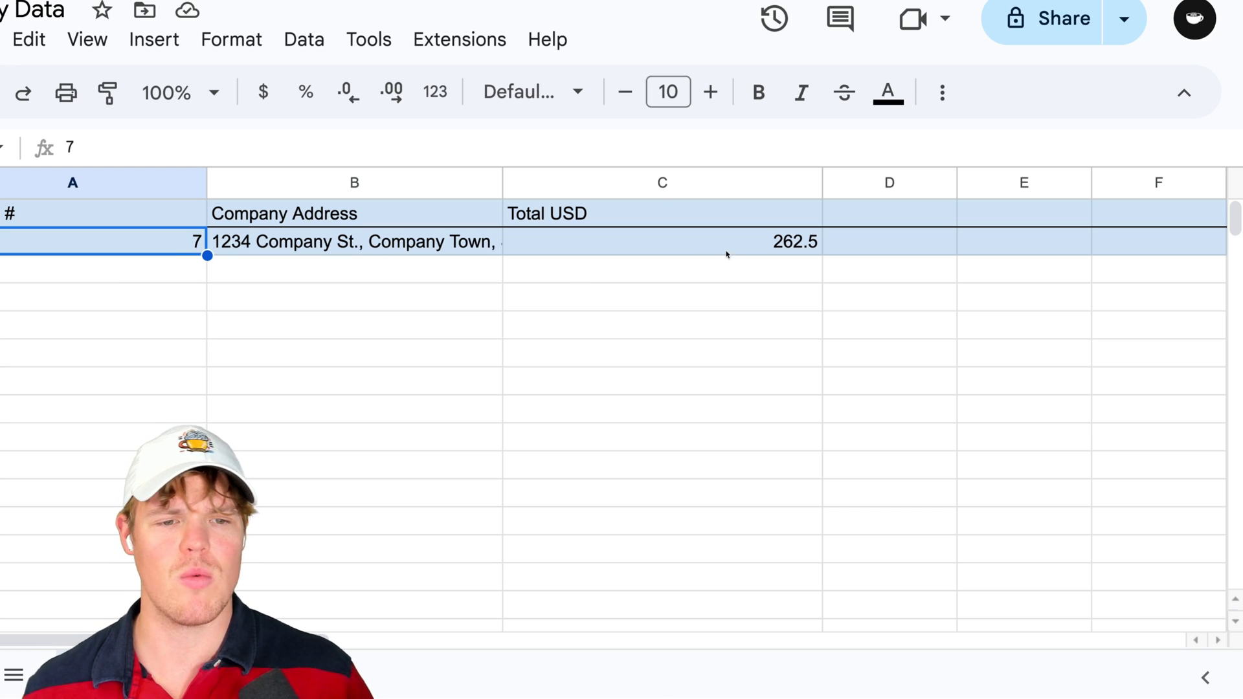
- Format the Total USD value 262.5 in cell C2 as a dollar currency amount
{"action": "left_click", "coordinate": [661, 243]}
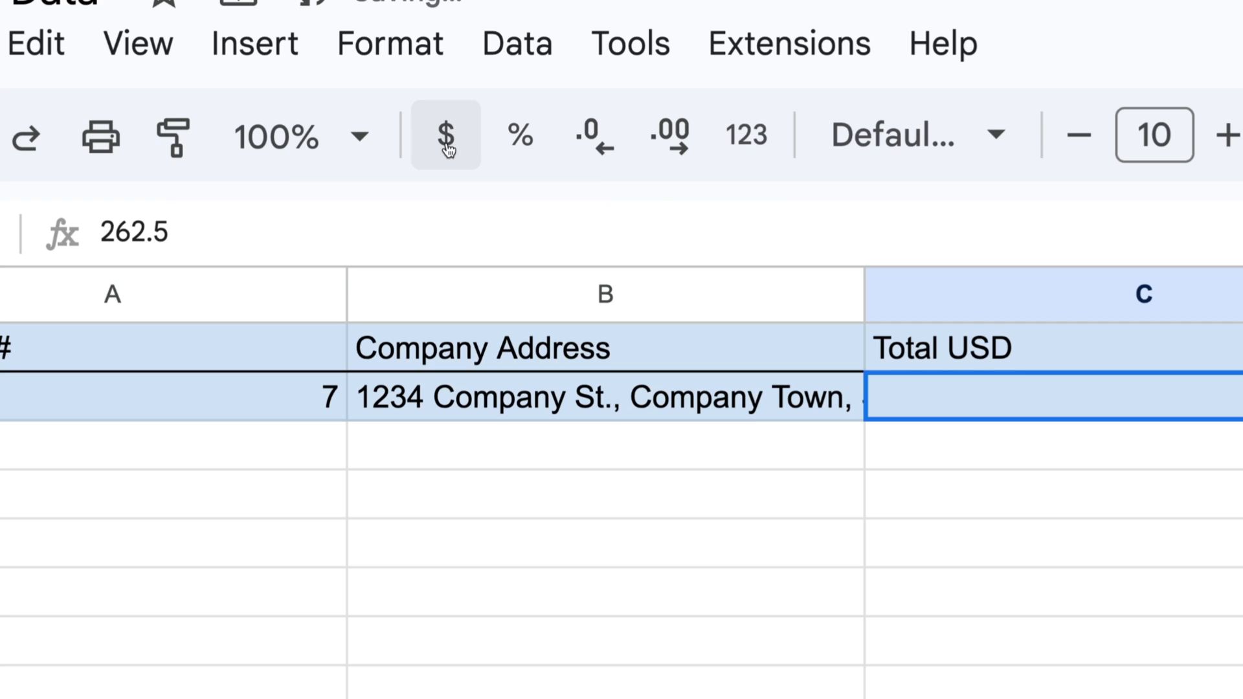
{"action": "left_click", "coordinate": [446, 135]}
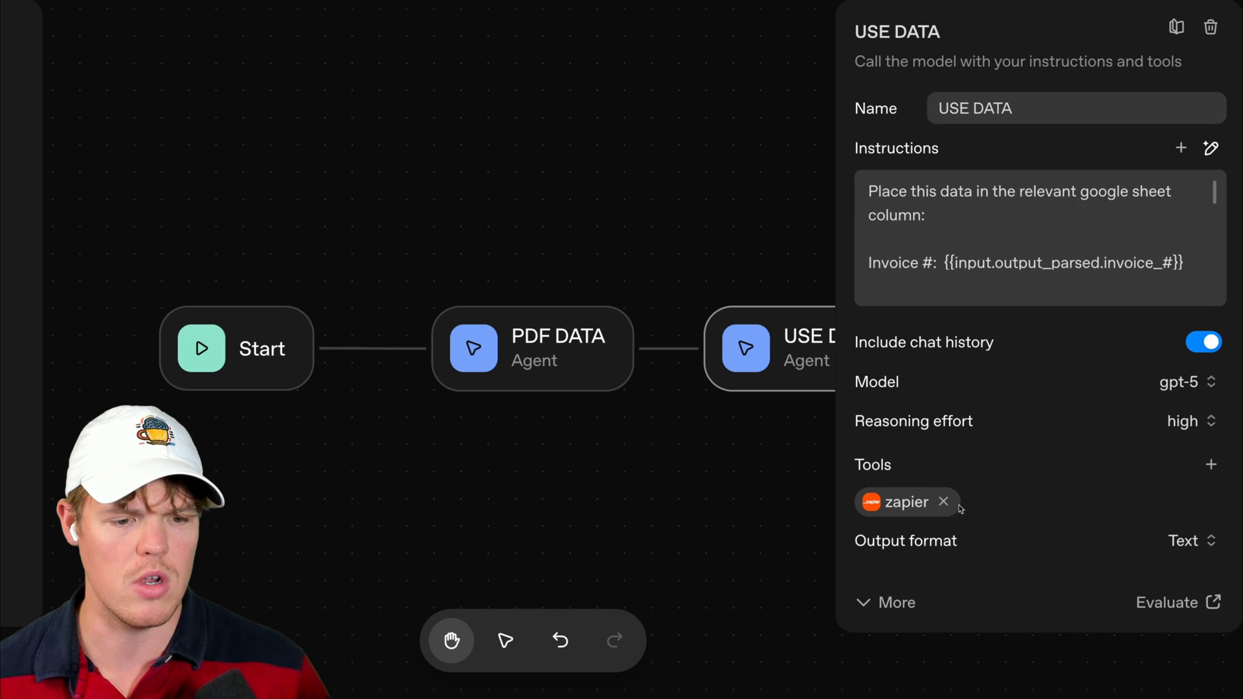
- Set the Zapier tool's Approval to 'Never require approval for any tool call' and save the update
{"action": "left_click", "coordinate": [900, 503]}
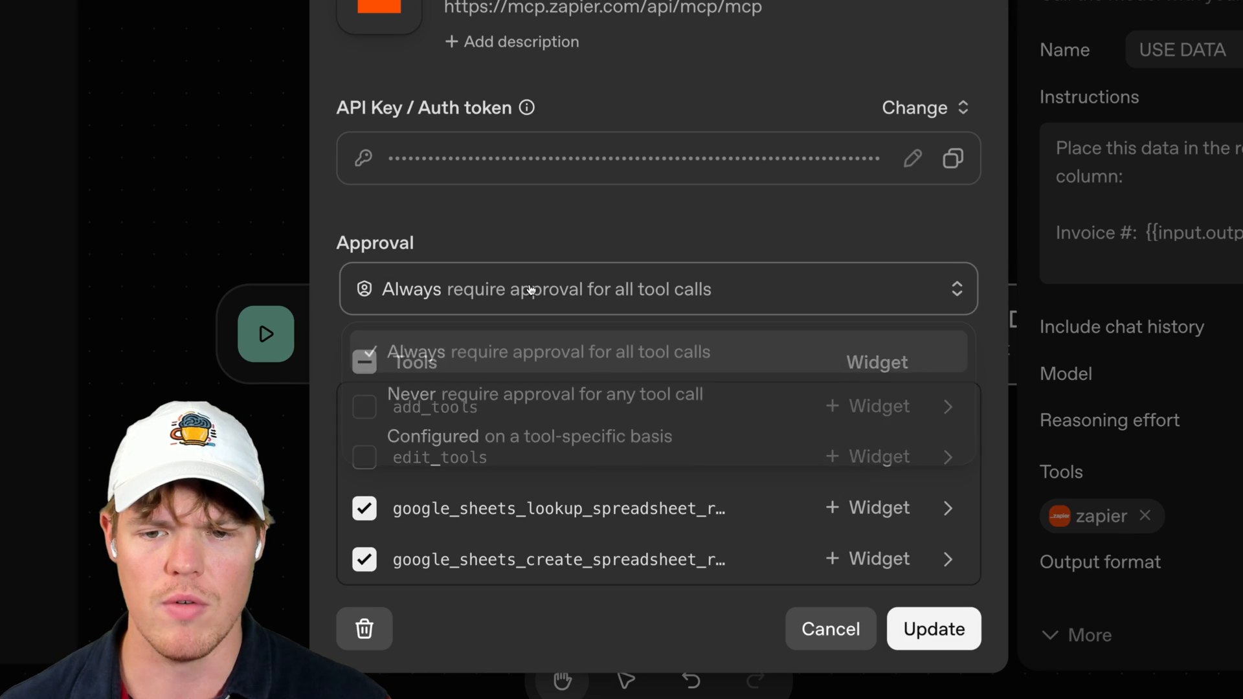
{"action": "left_click", "coordinate": [545, 394]}
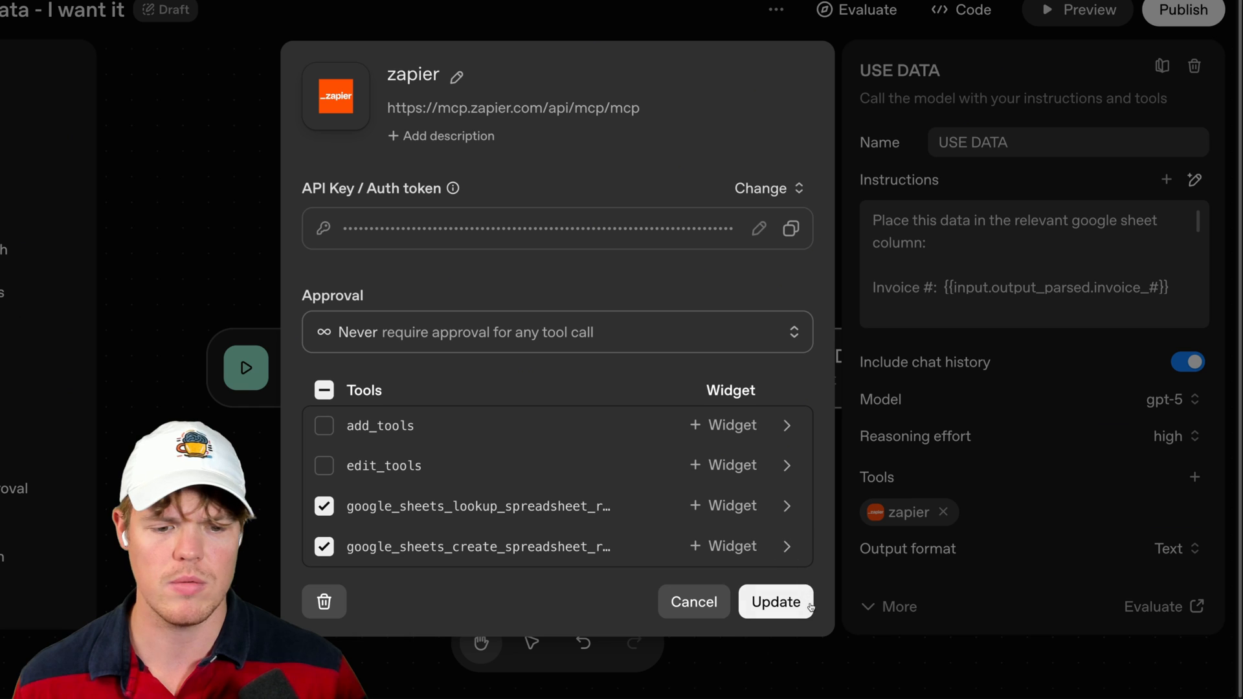
{"action": "left_click", "coordinate": [775, 602]}
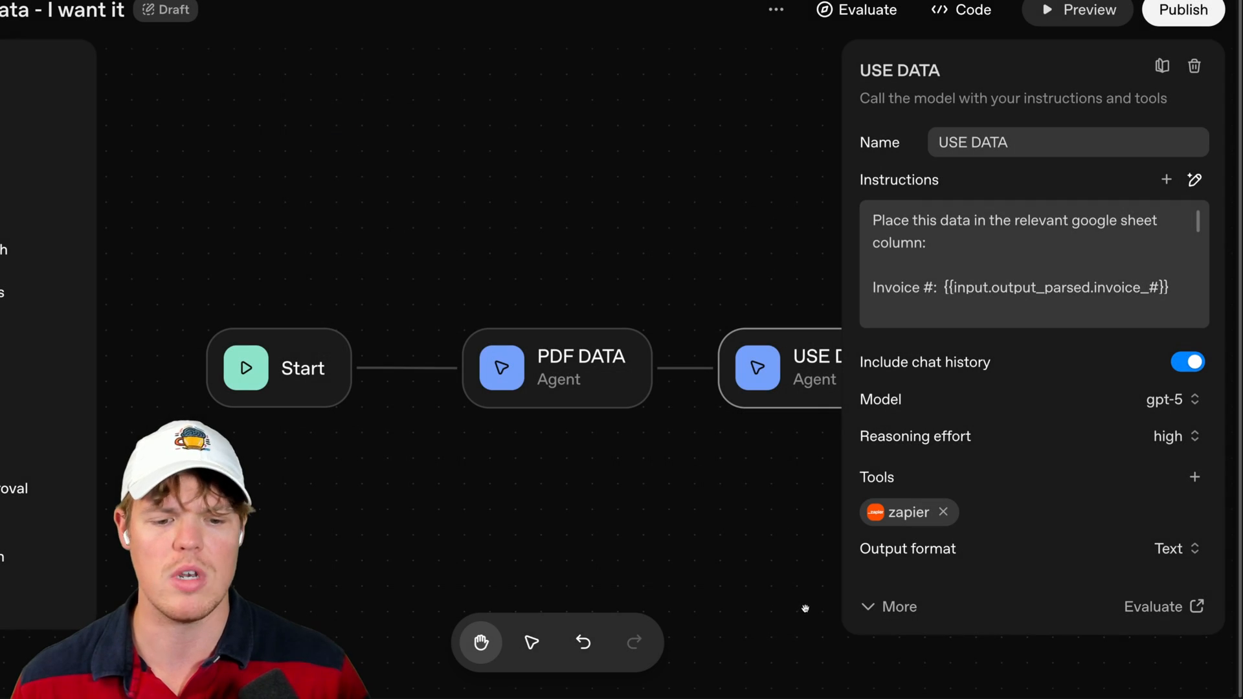